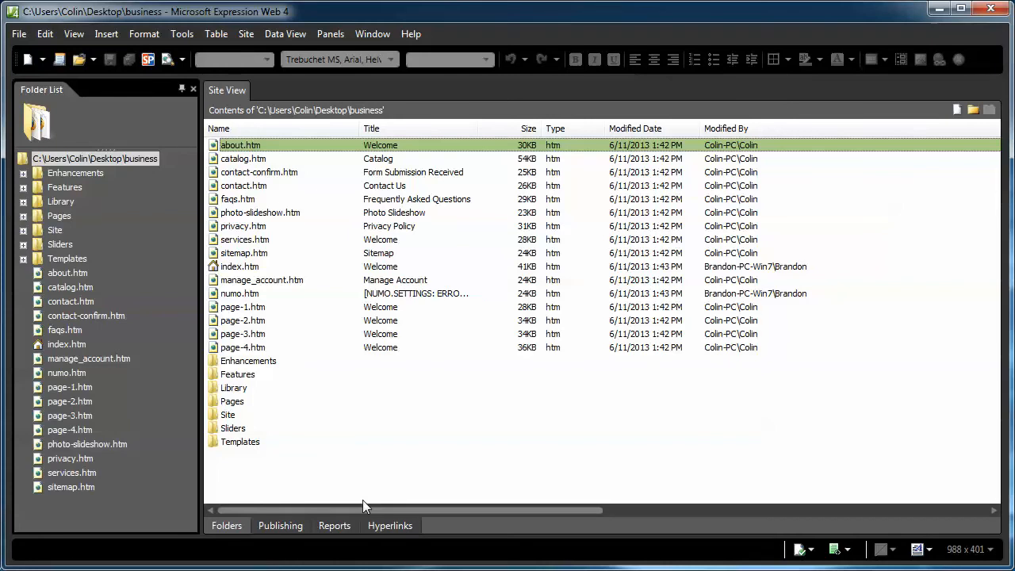
Step: Open footer.htm from Library/shared and scroll to its Copyright 20XX line
left_click(25, 201)
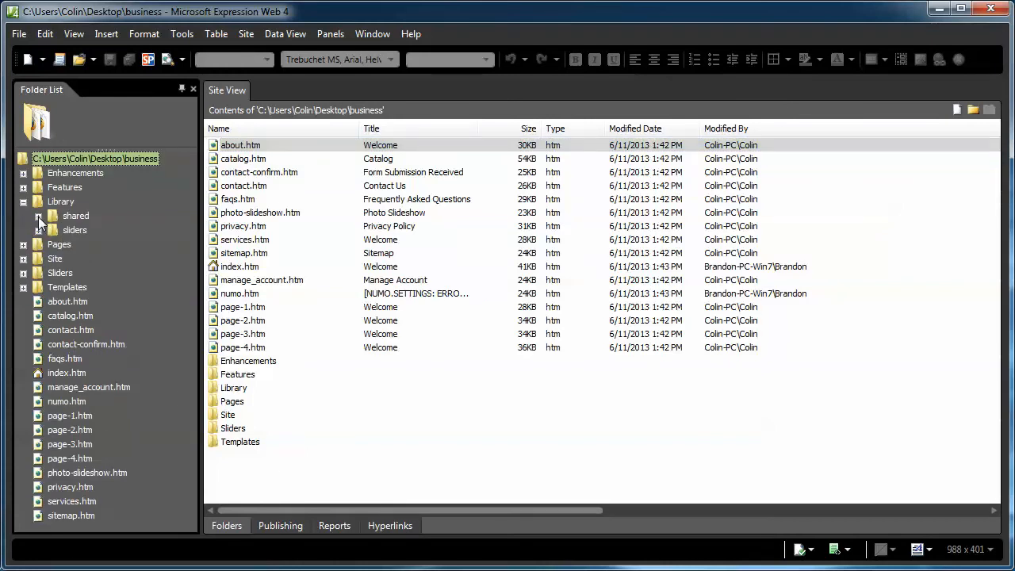
left_click(38, 215)
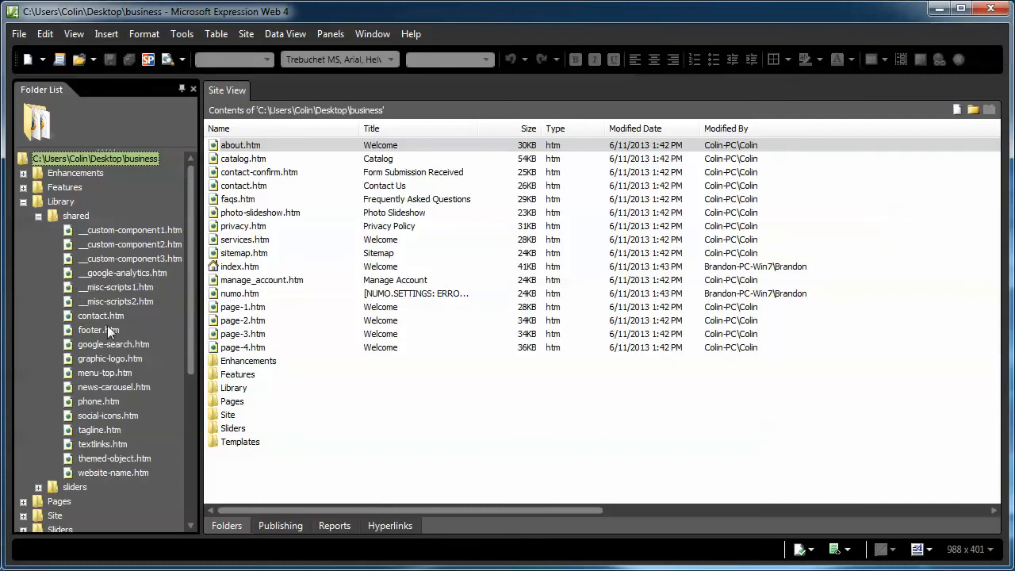
double_click(98, 330)
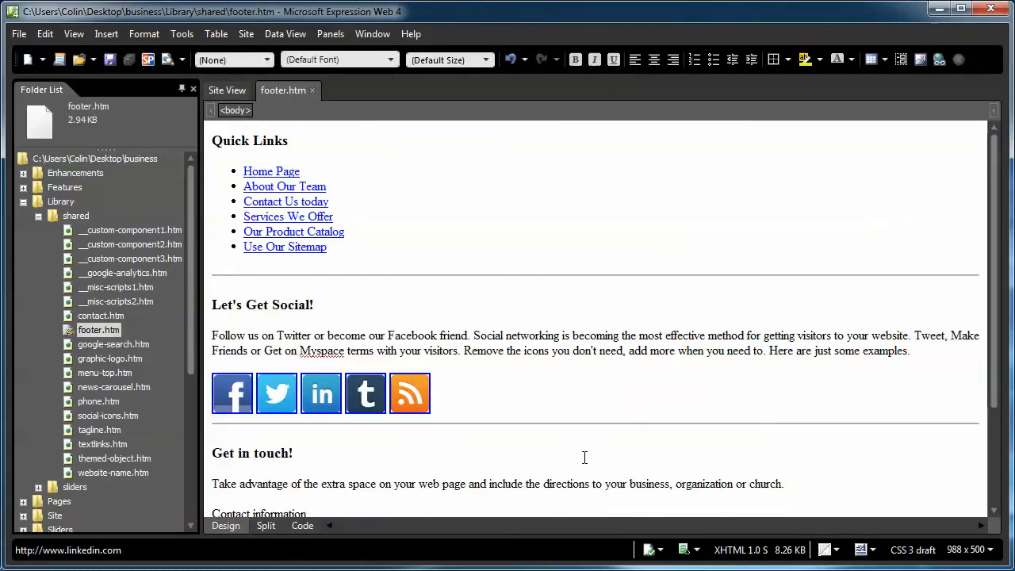
scroll("down", 3)
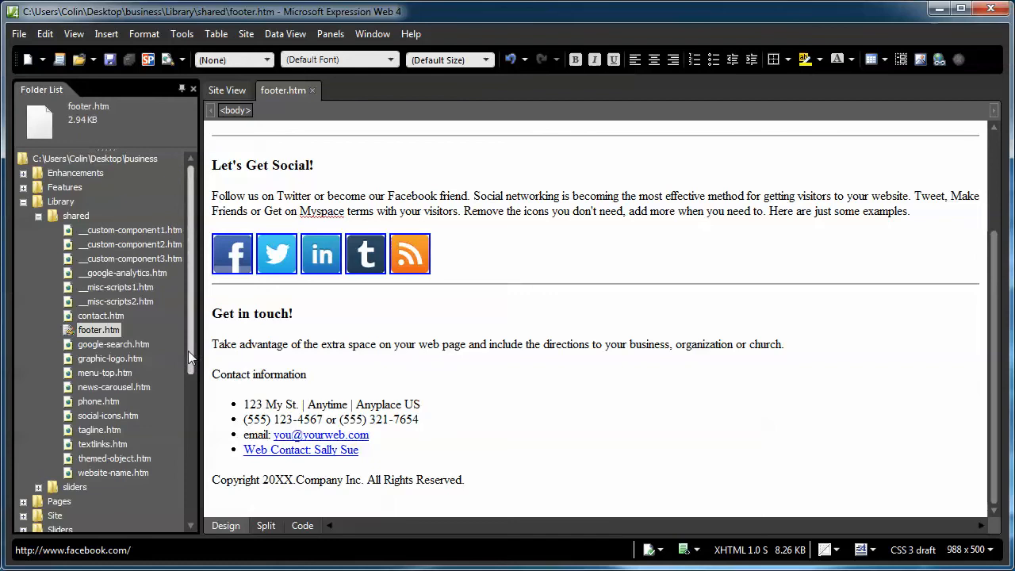
Step: Bring up the context menu for index.htm to preview it in Firefox
scroll("down", 3)
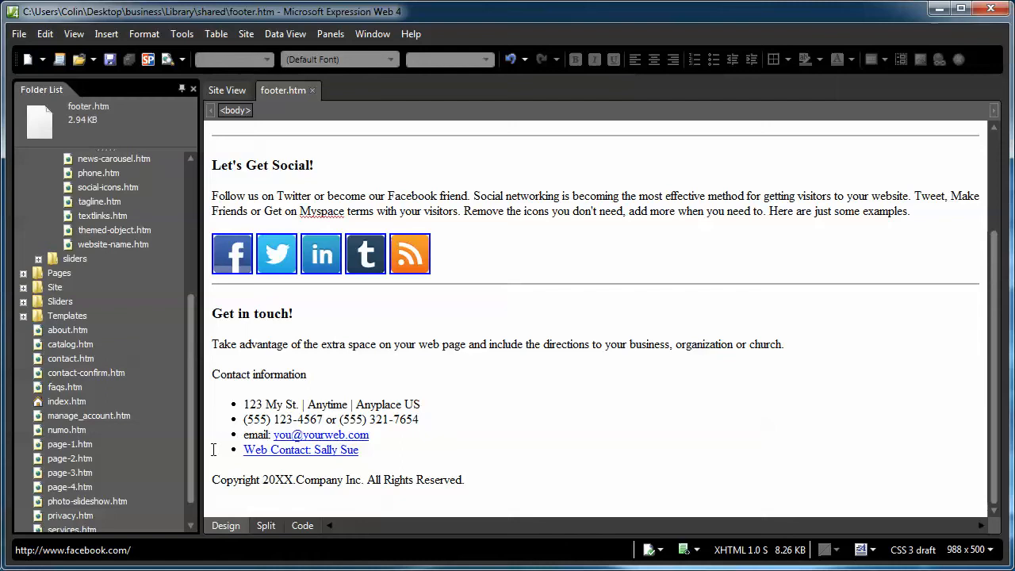
mouse_move(208, 441)
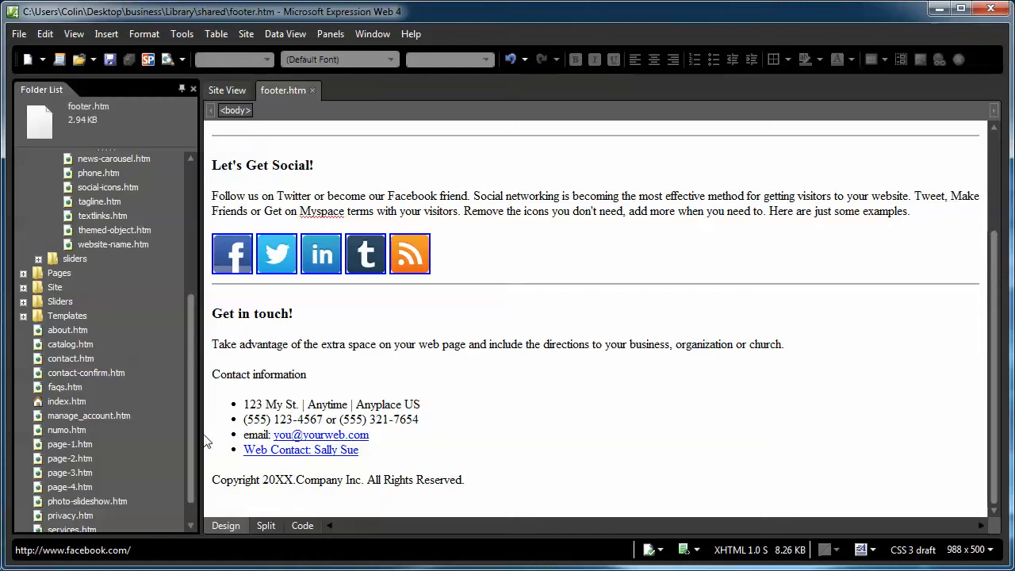
mouse_move(70, 406)
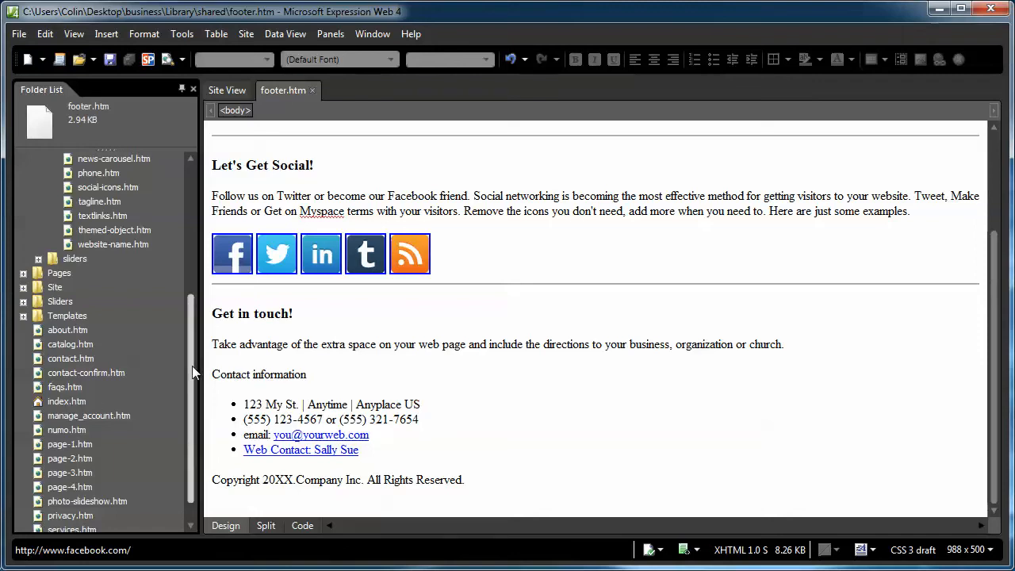
right_click(67, 373)
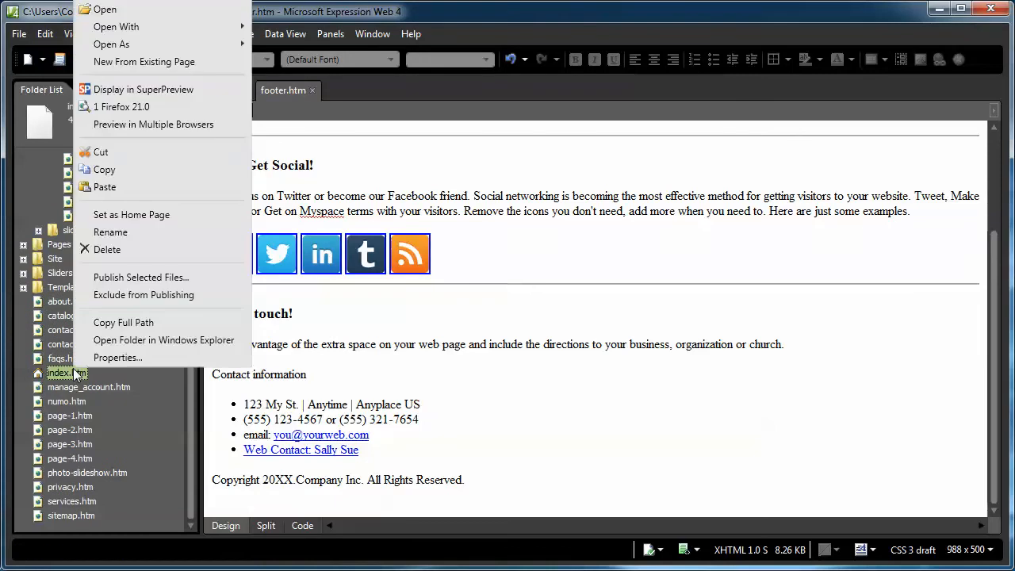
mouse_move(140, 276)
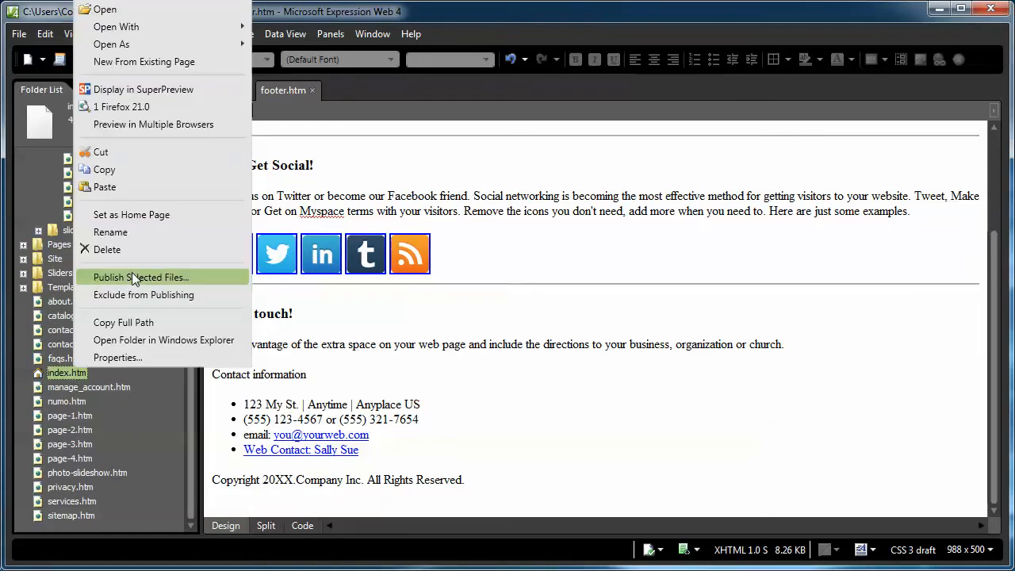
mouse_move(154, 124)
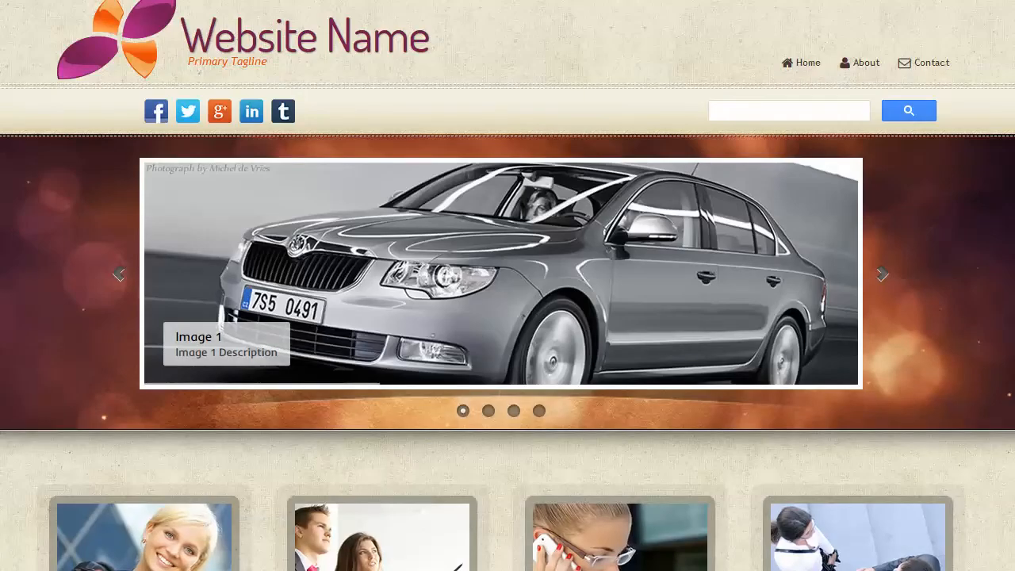
Step: Maximize the Firefox preview and browse down to the bonus social media icons
scroll("down", 3)
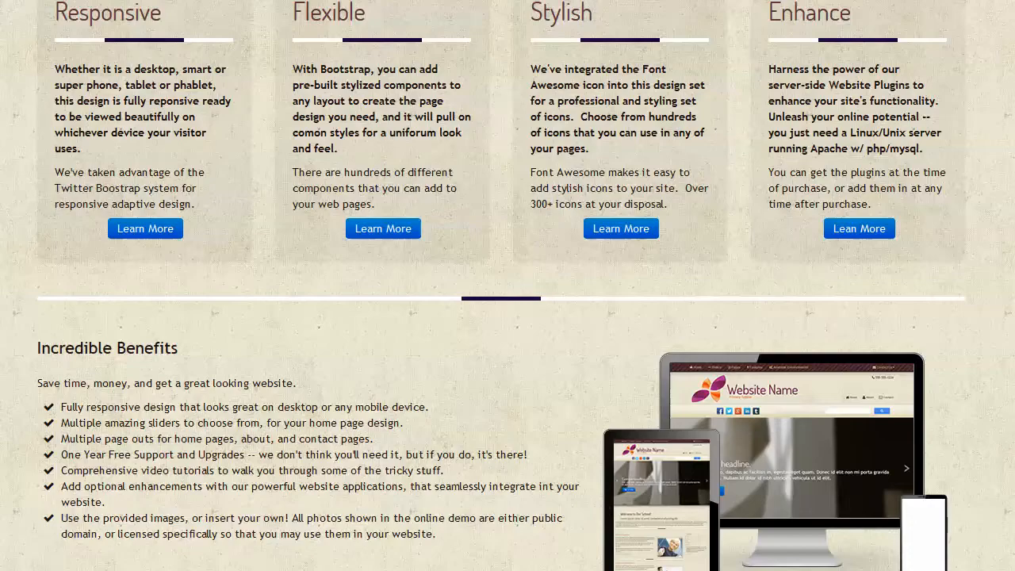
scroll("down", 3)
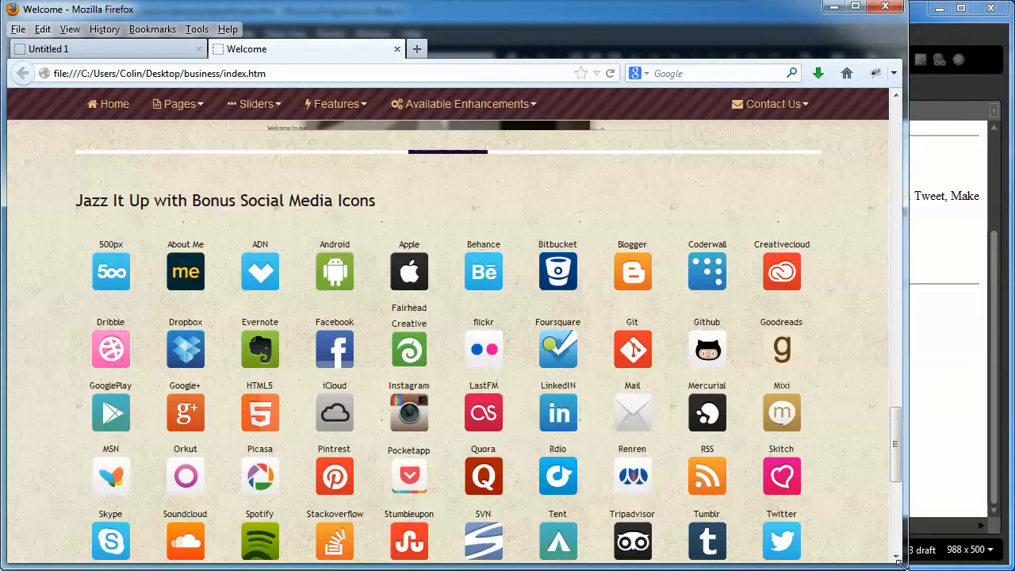
left_click(869, 10)
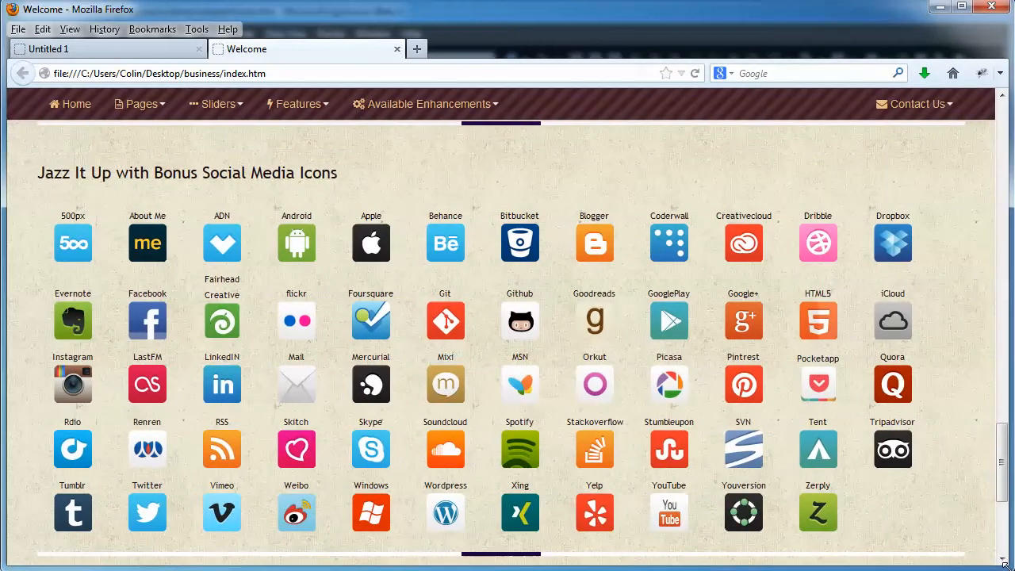
scroll("up", 3)
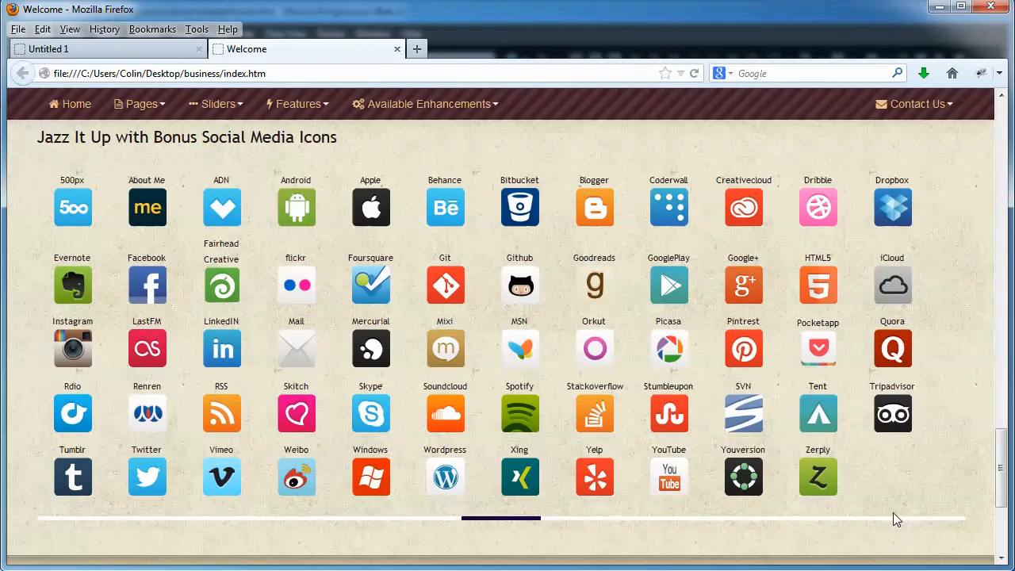
scroll("down", 3)
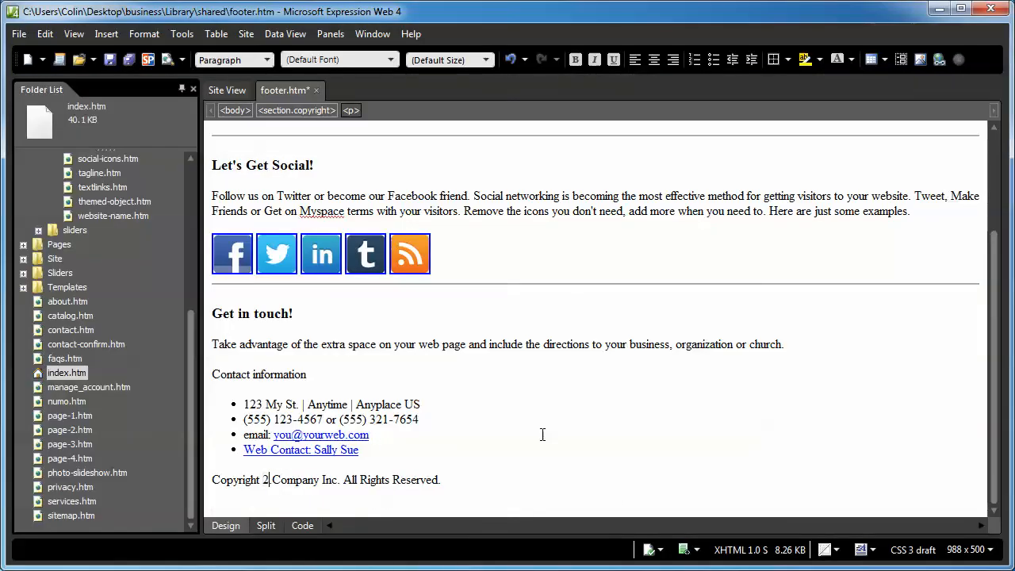
Step: Replace 20XX with 2013 in the copyright line and save footer.htm via File > Save
type("013")
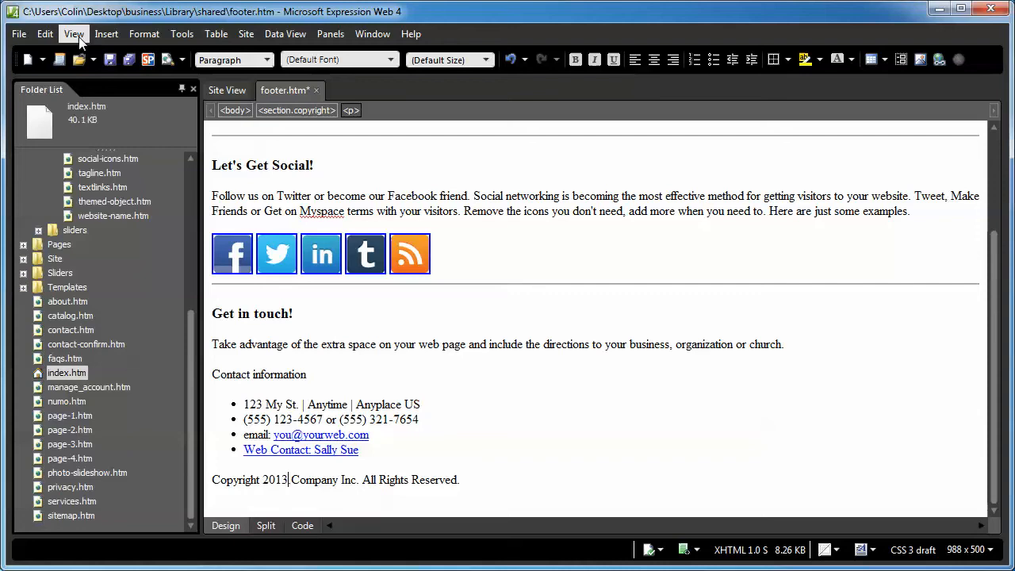
left_click(19, 34)
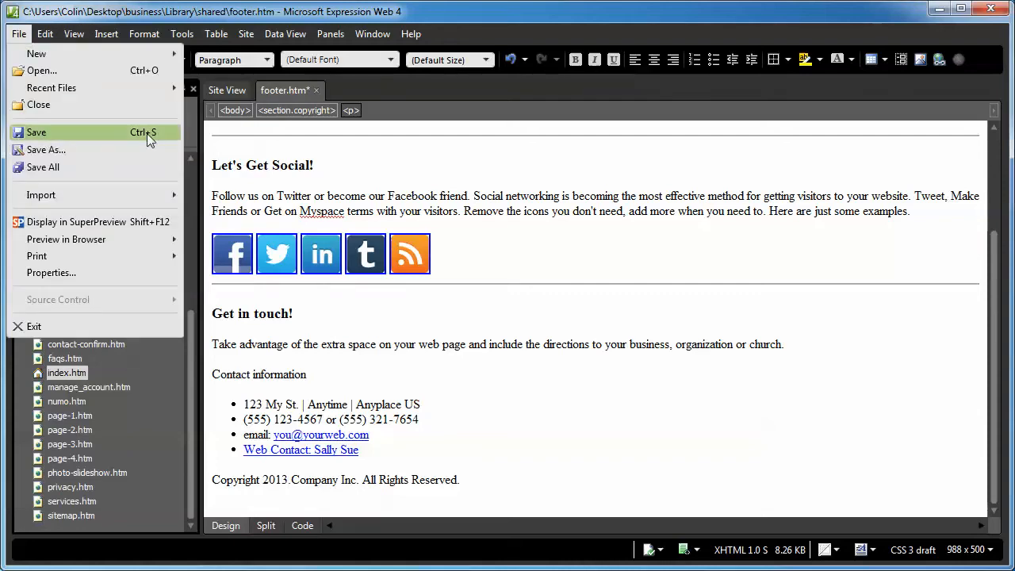
left_click(35, 133)
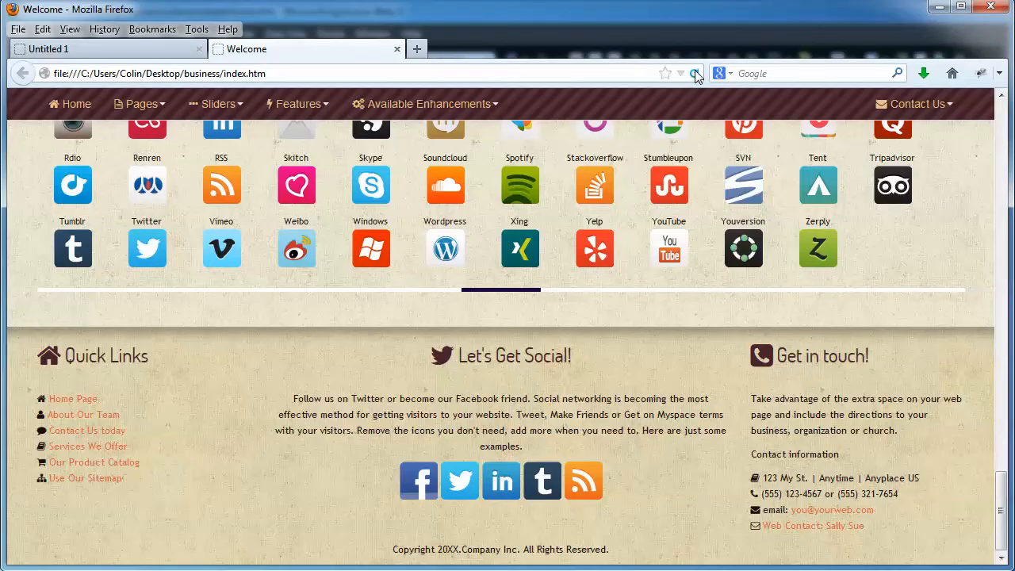
Step: Reload the index preview so the footer shows Copyright 2013
left_click(695, 73)
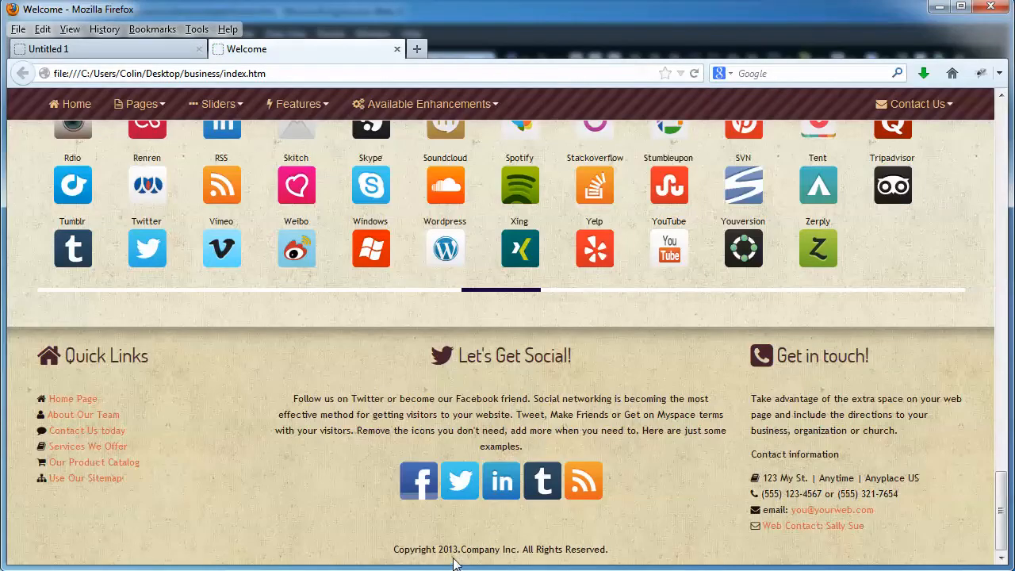
mouse_move(546, 548)
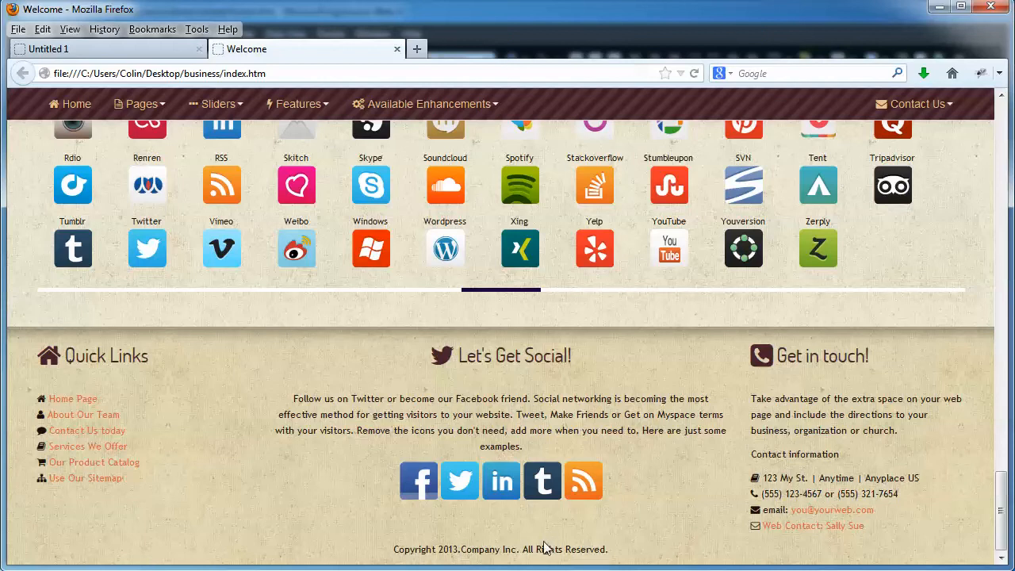
mouse_move(460, 547)
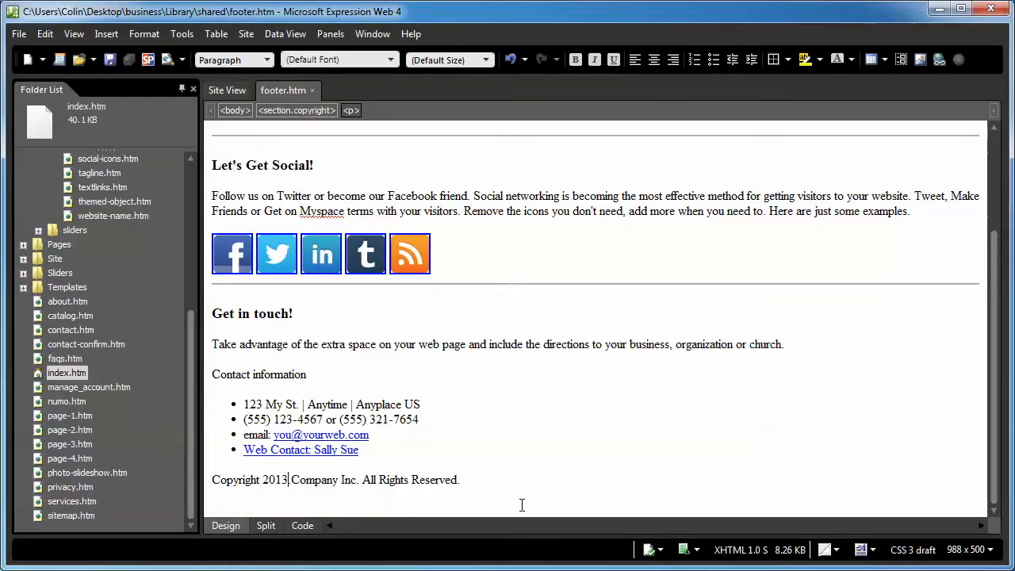
mouse_move(507, 457)
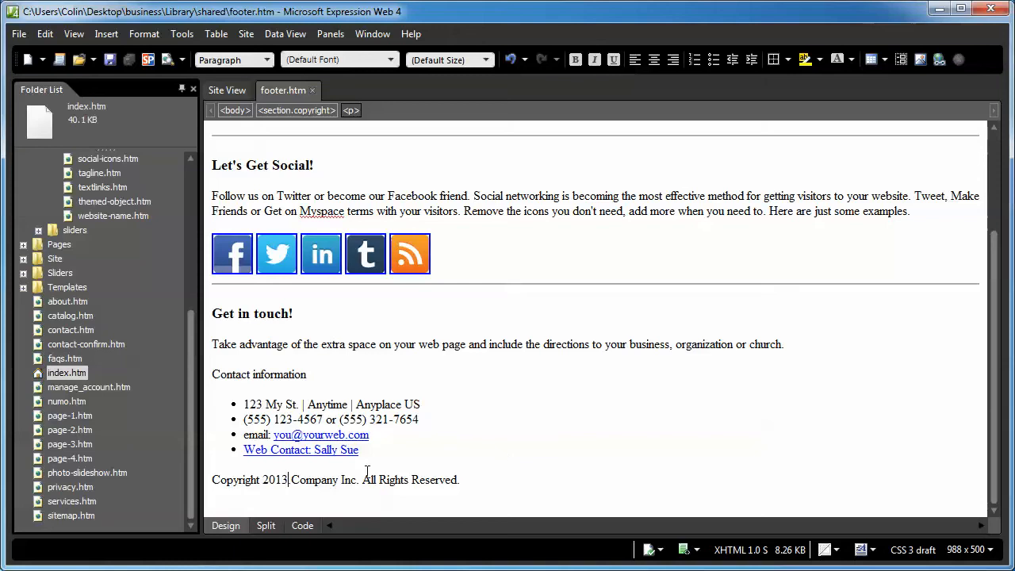
Step: Type 2019 as the copyright year and save the footer with Ctrl+S
type("2019")
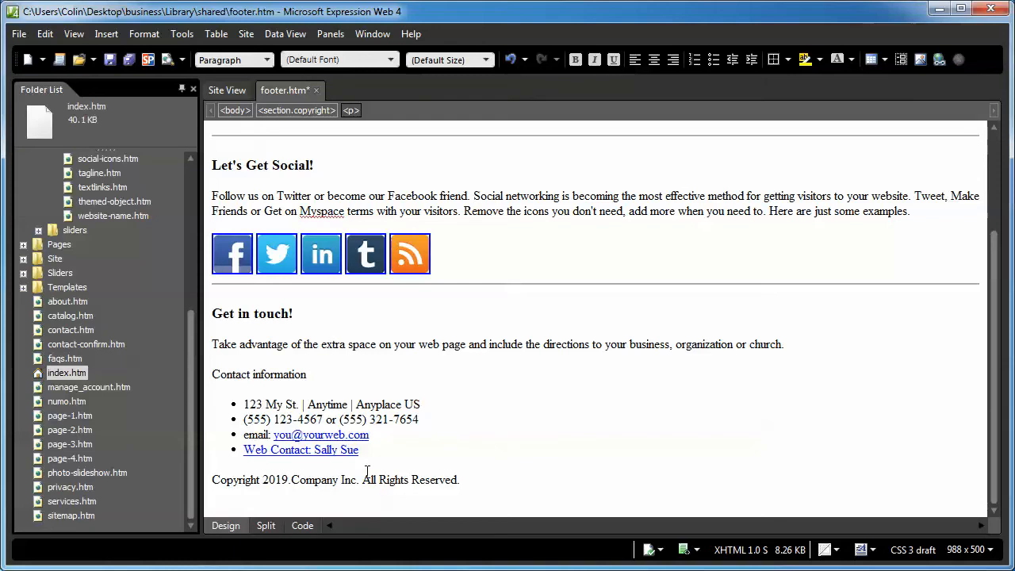
key("ctrl+s")
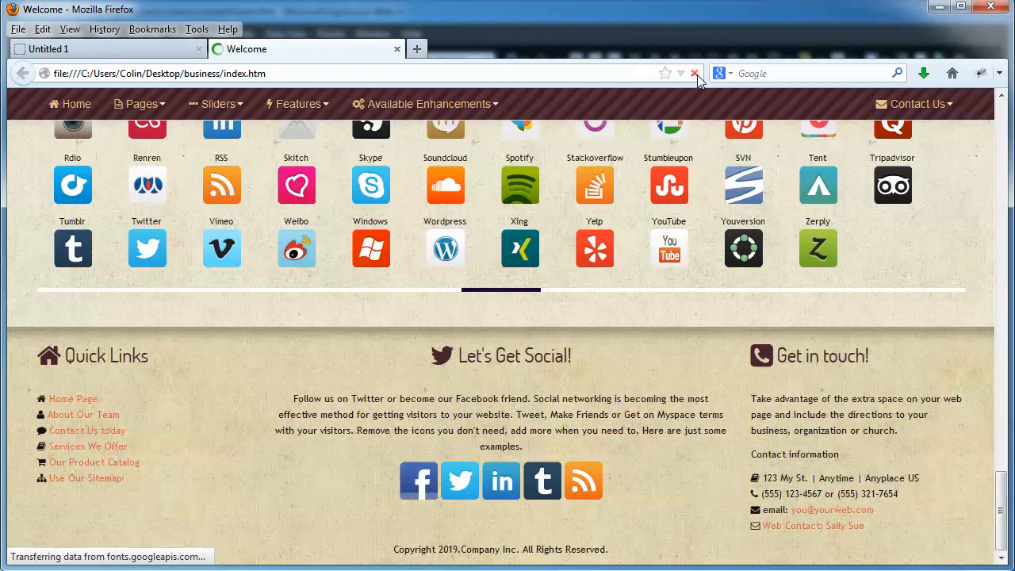
Step: Reload the index preview so the footer reads Copyright 2019
left_click(694, 73)
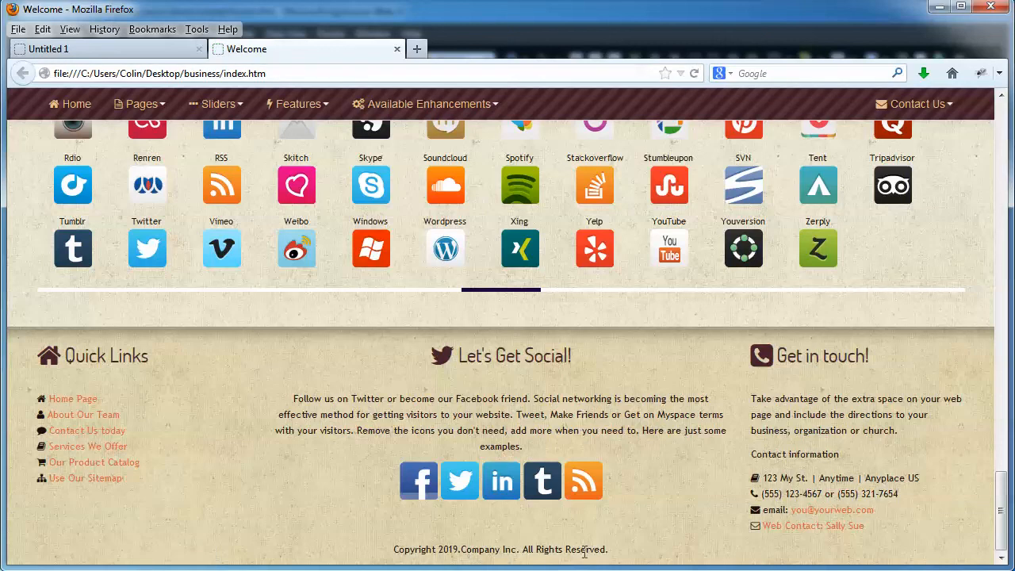
mouse_move(340, 565)
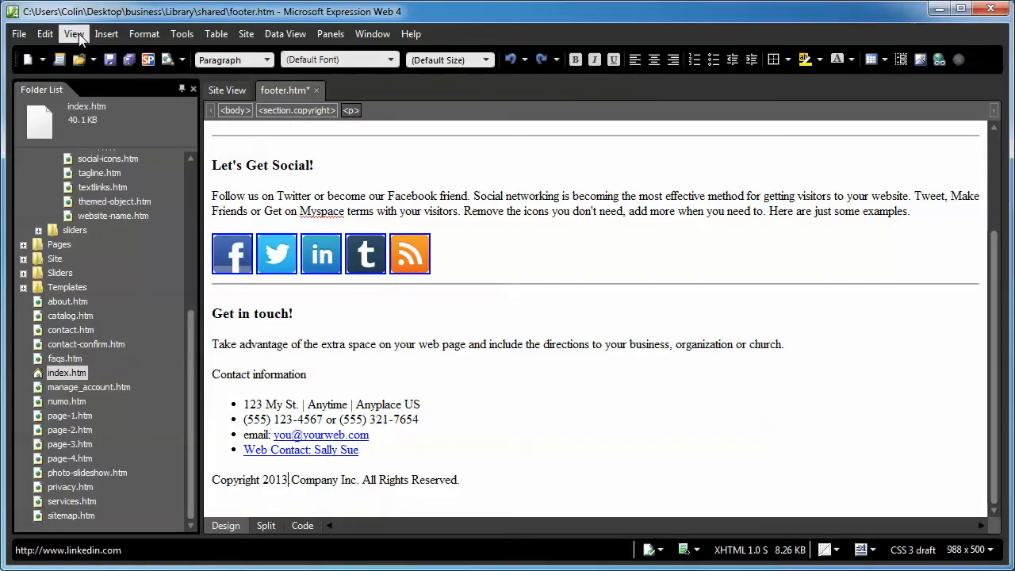
Step: Edit the copyright year's last digit to '3.' so it reads 2013. before Company Inc
left_click(44, 33)
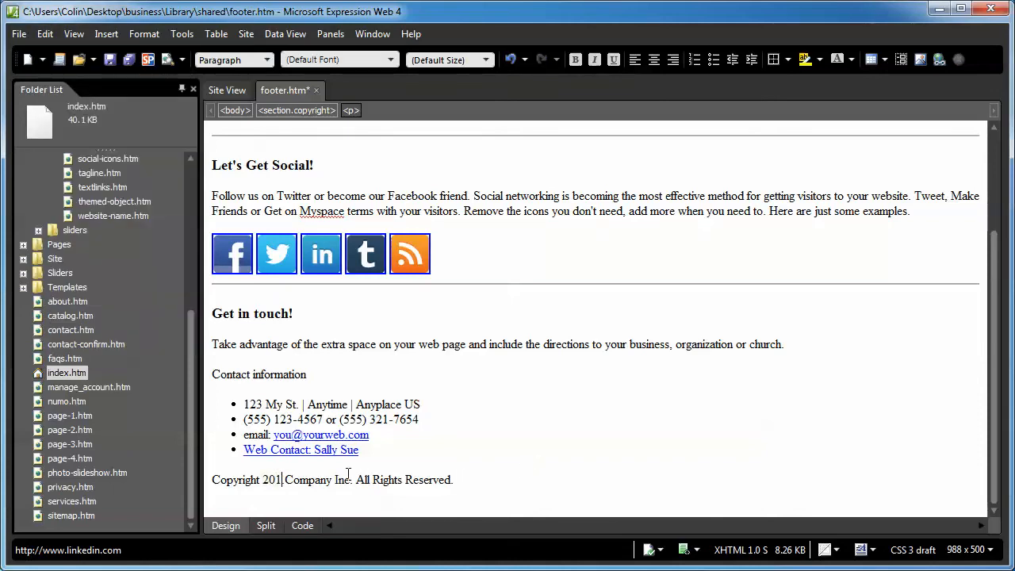
type("3.")
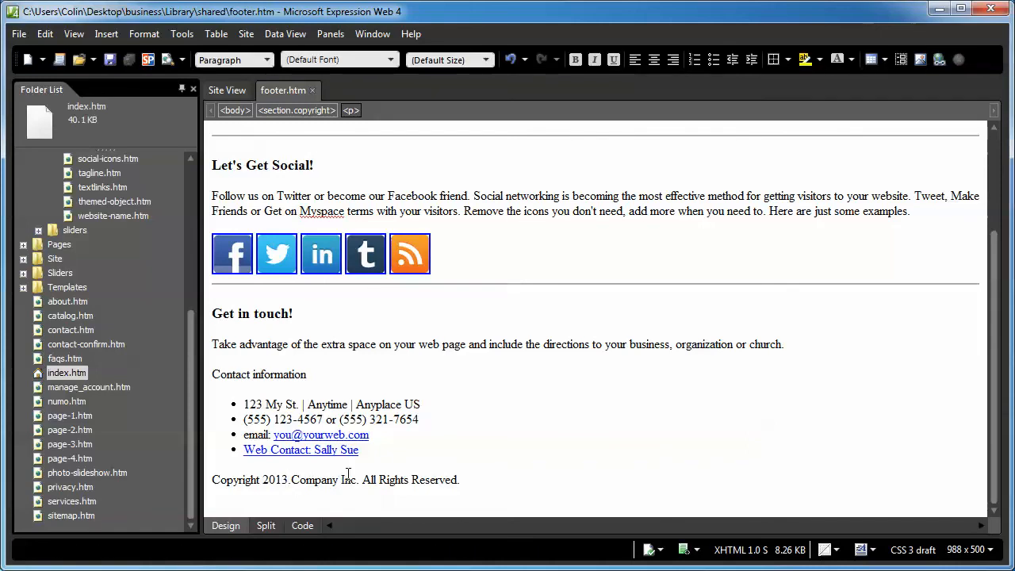
left_click(289, 479)
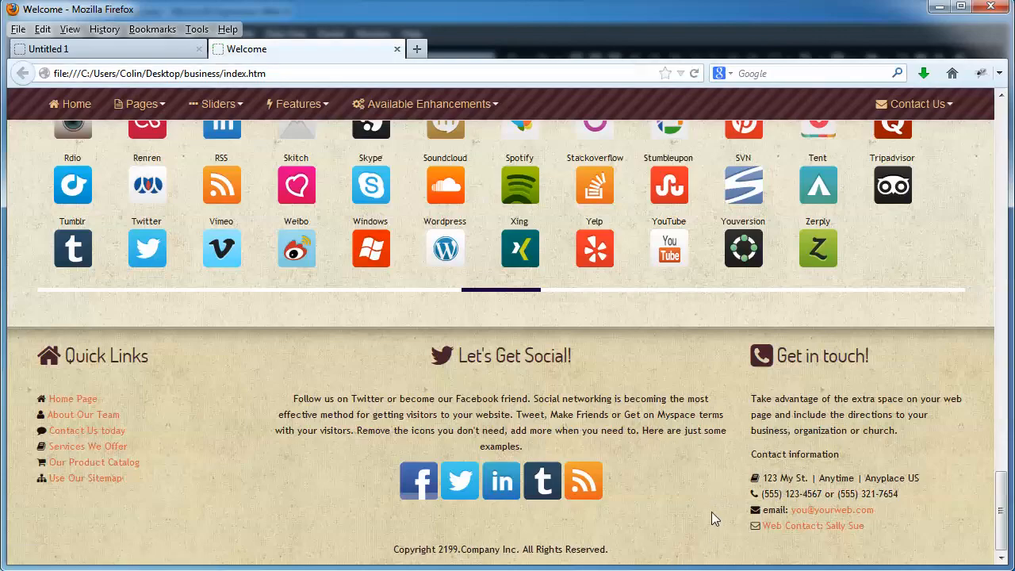
mouse_move(453, 564)
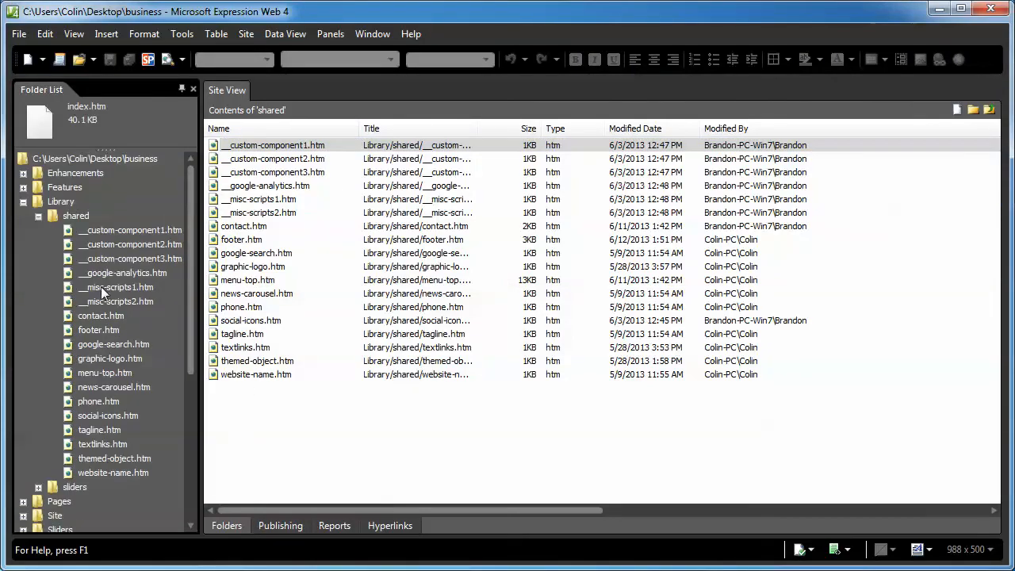
mouse_move(108, 337)
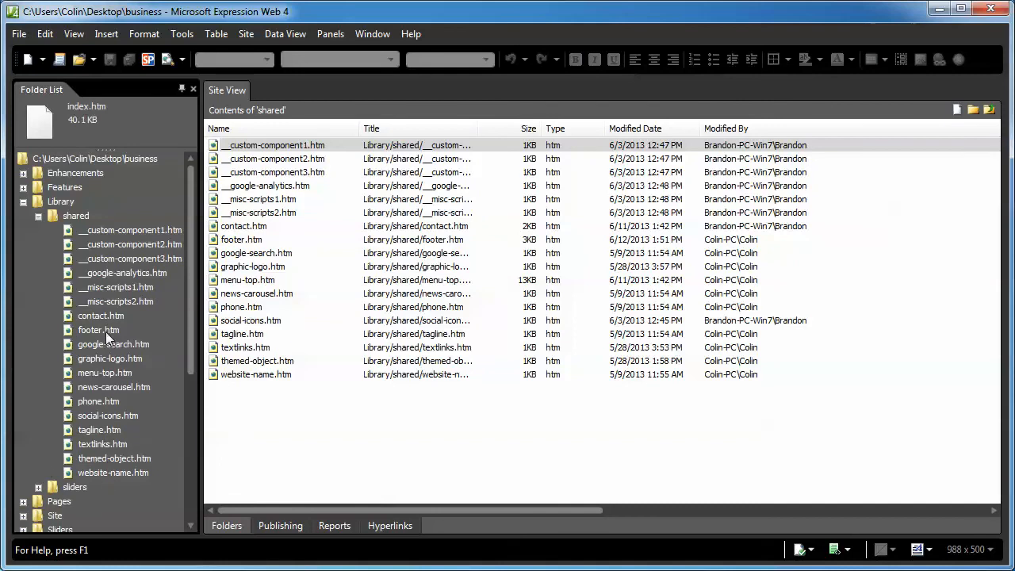
Step: Reopen footer.htm from Library/shared, its copyright line reading 2199 Company Inc
double_click(98, 330)
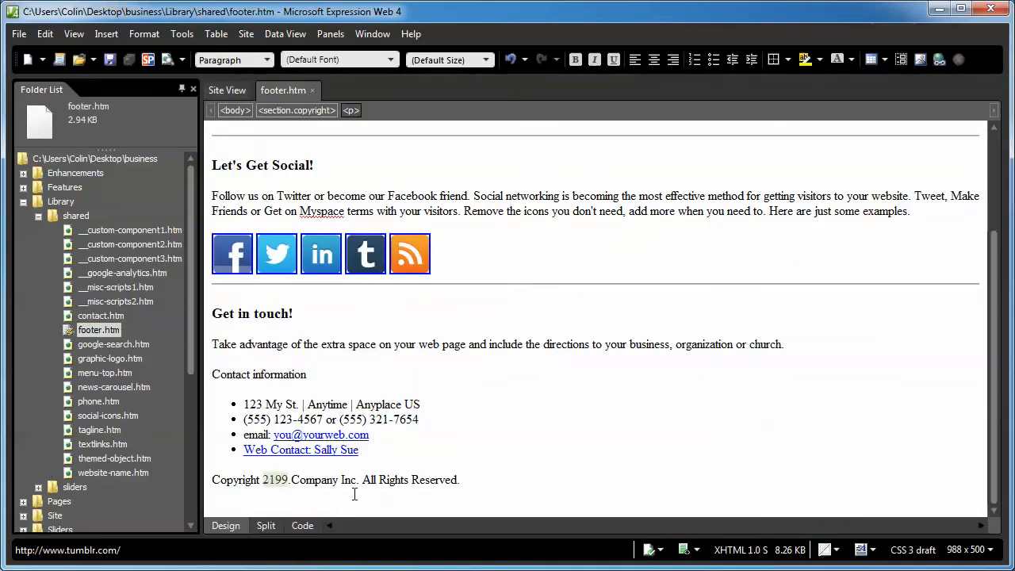
mouse_move(507, 483)
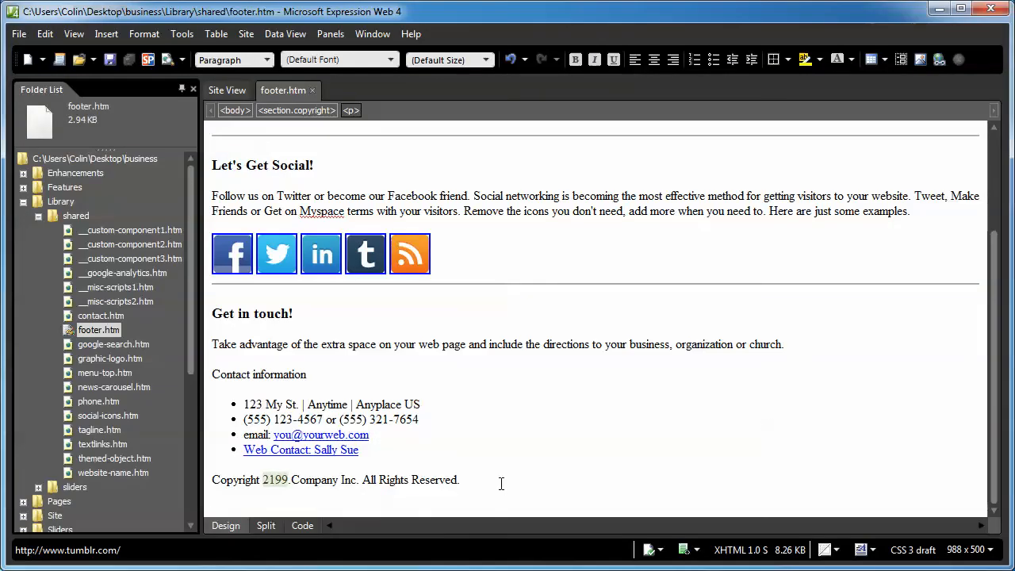
mouse_move(278, 483)
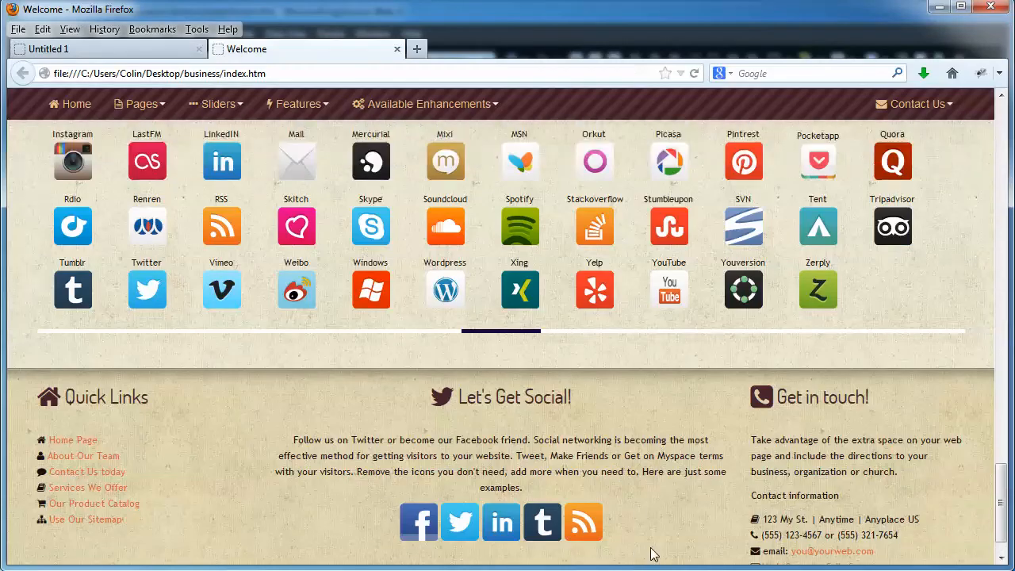
Step: Navigate from the index preview to Sliders > Jumbotron Carousel
scroll("up", 3)
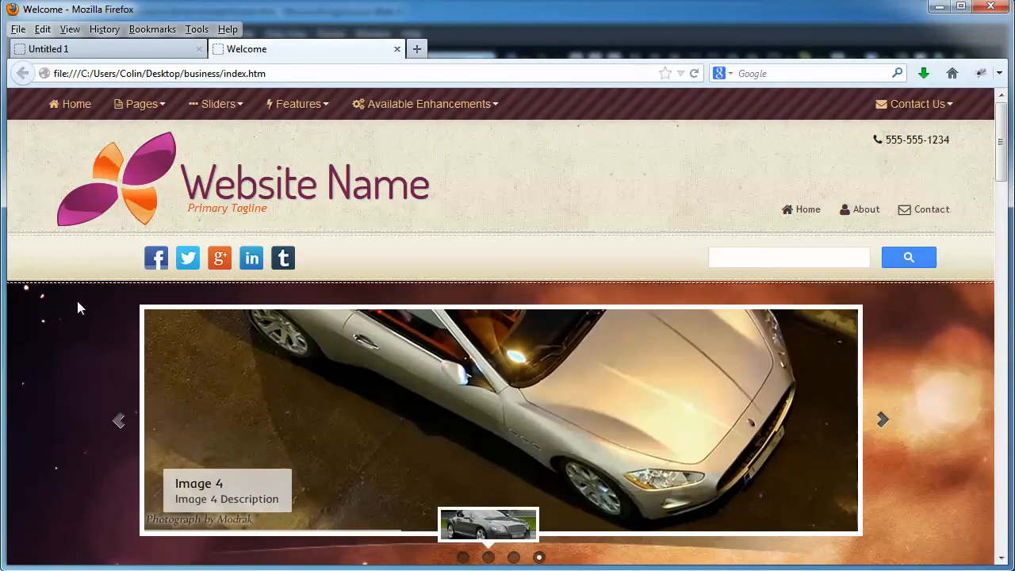
mouse_move(219, 105)
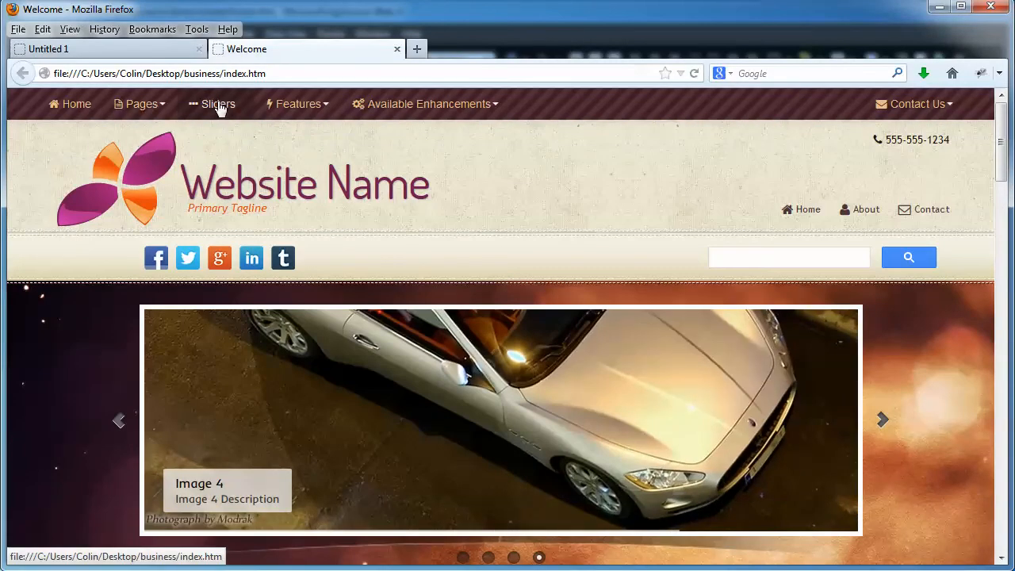
left_click(217, 105)
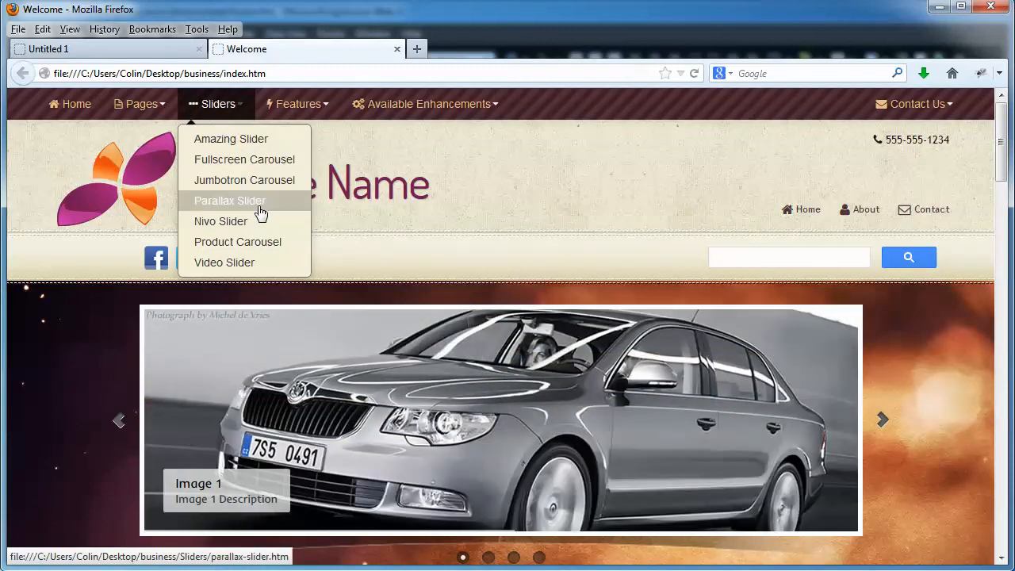
mouse_move(244, 181)
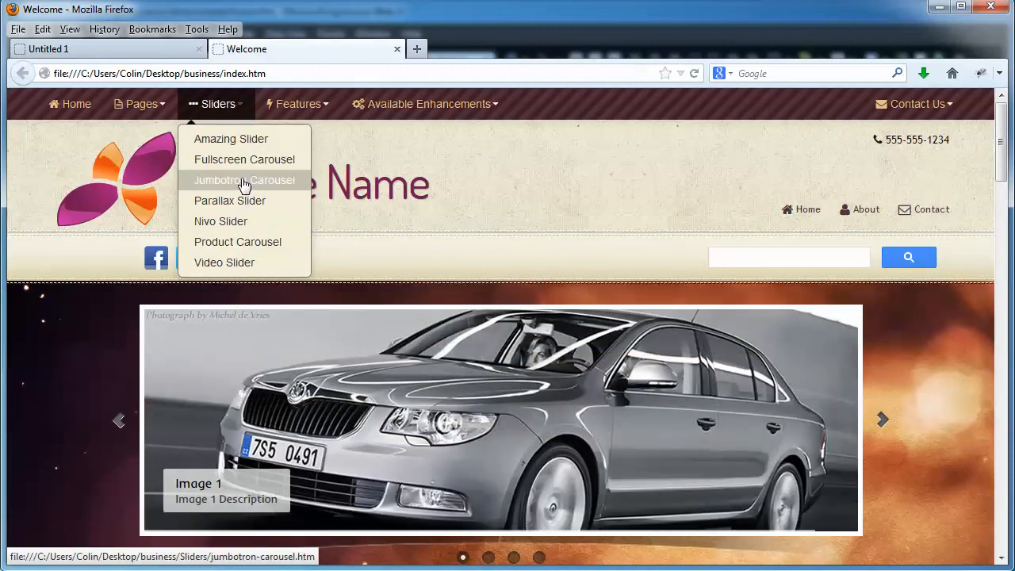
left_click(244, 181)
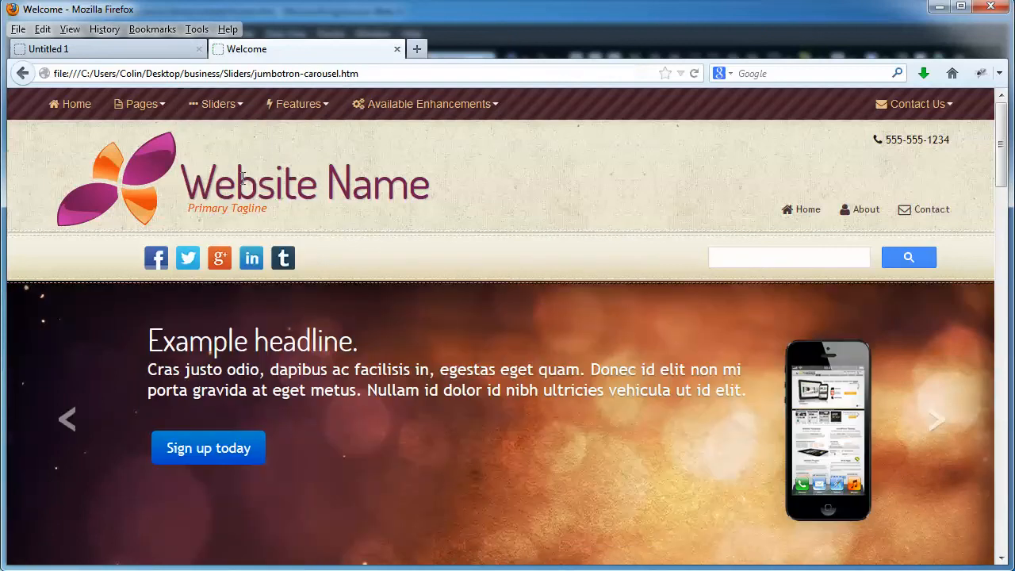
mouse_move(152, 485)
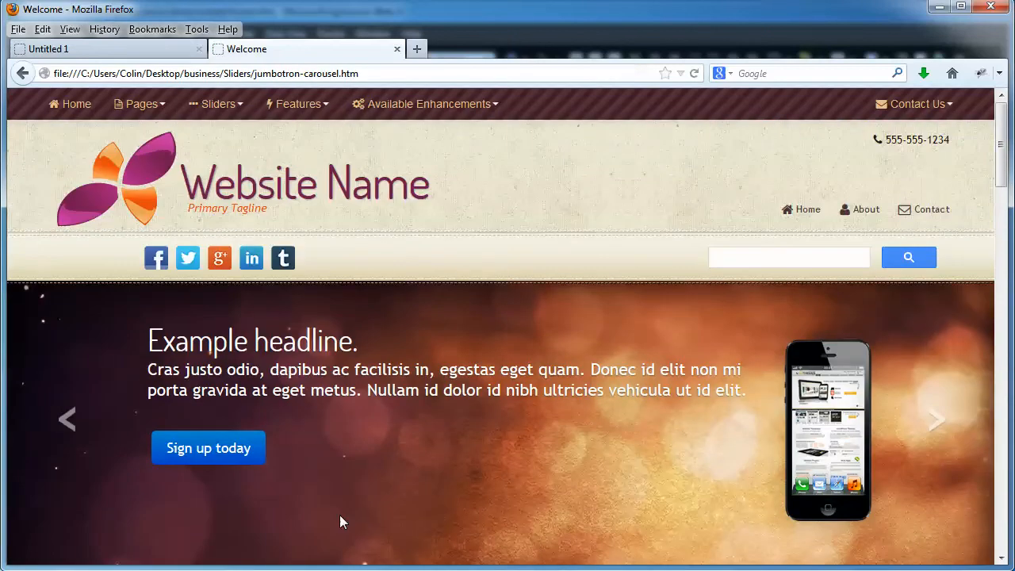
mouse_move(375, 511)
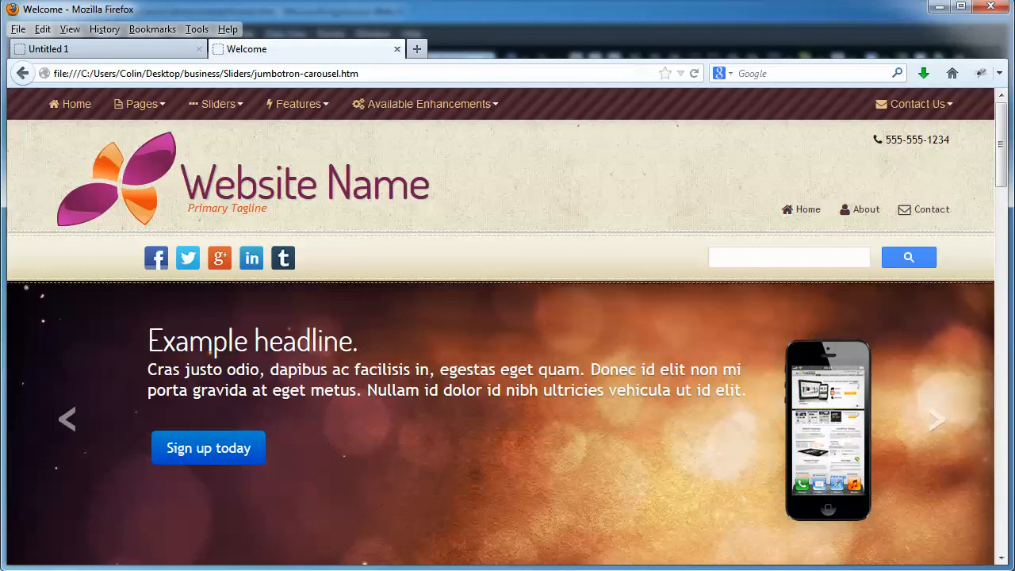
Step: Cycle the carousel through its slides three times and scroll down the page
left_click(936, 419)
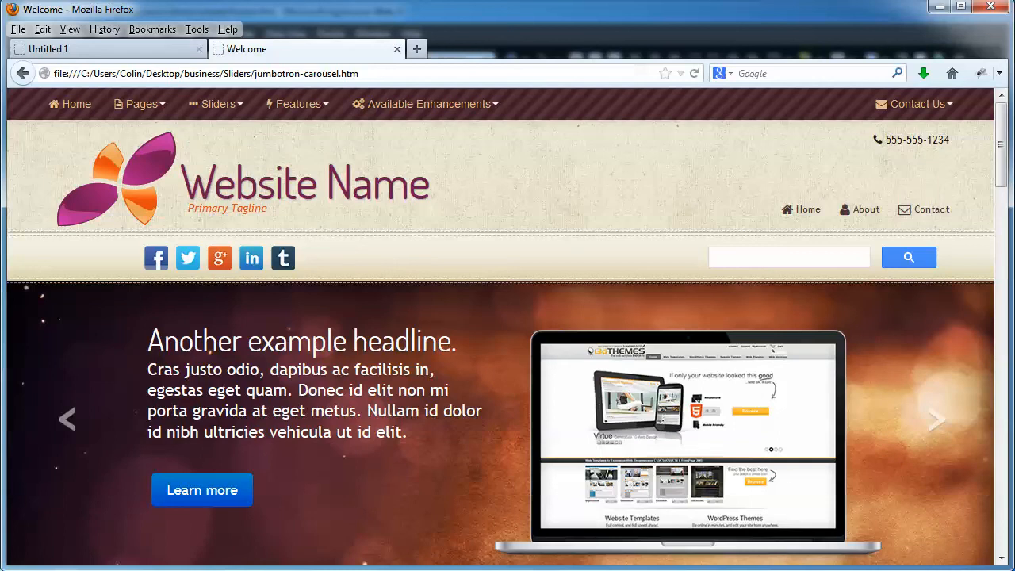
left_click(936, 419)
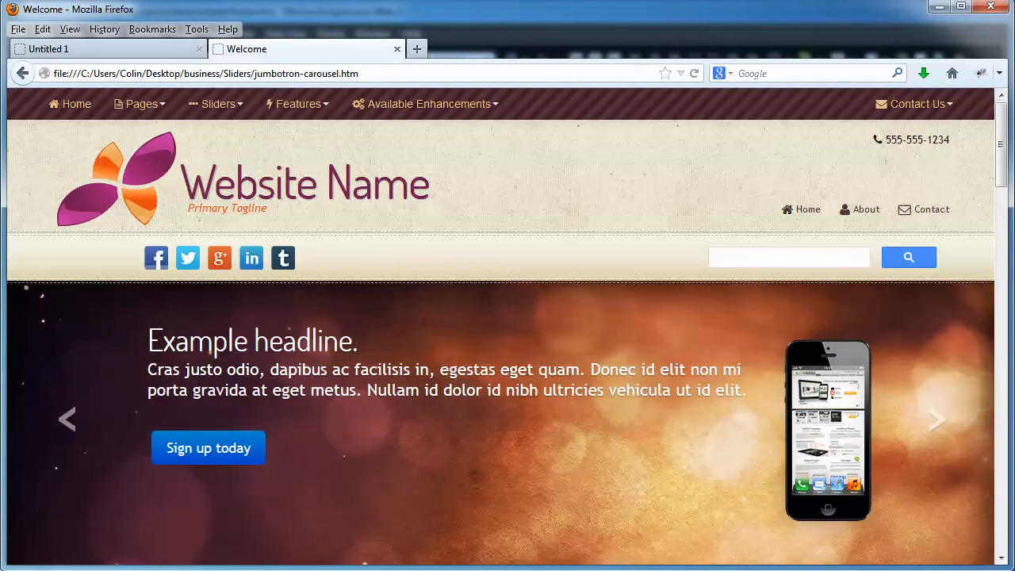
left_click(936, 419)
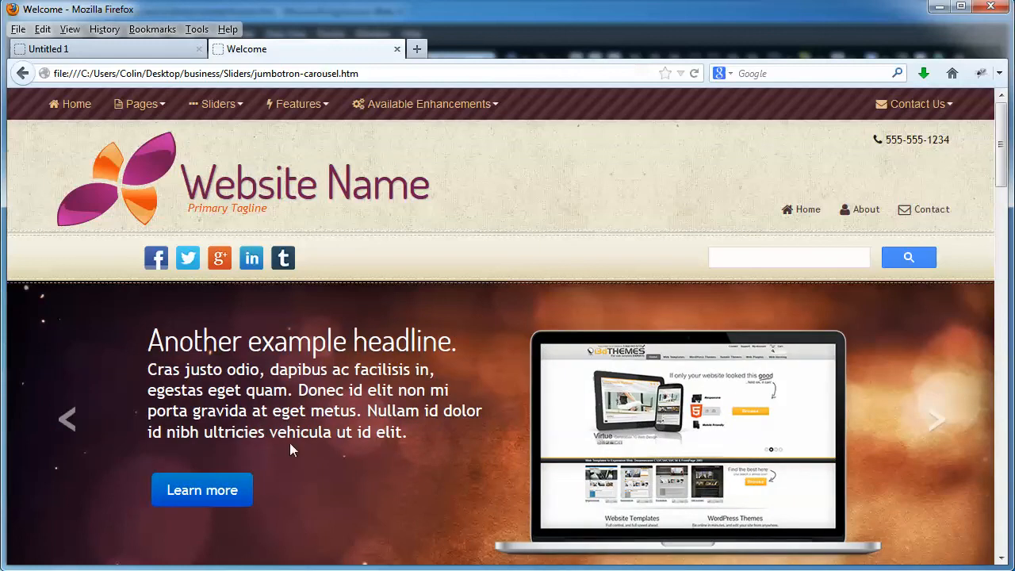
scroll("down", 3)
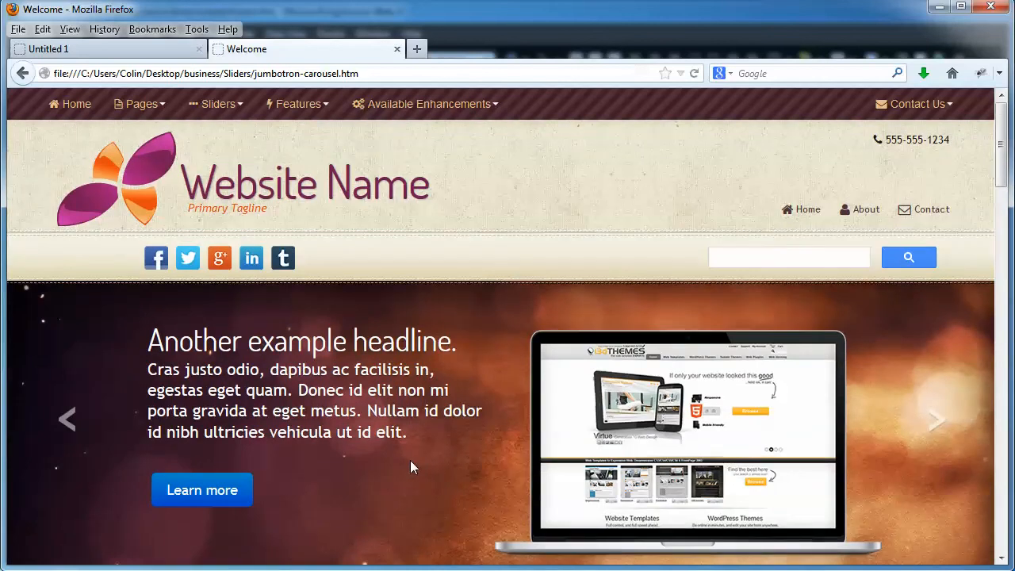
mouse_move(362, 485)
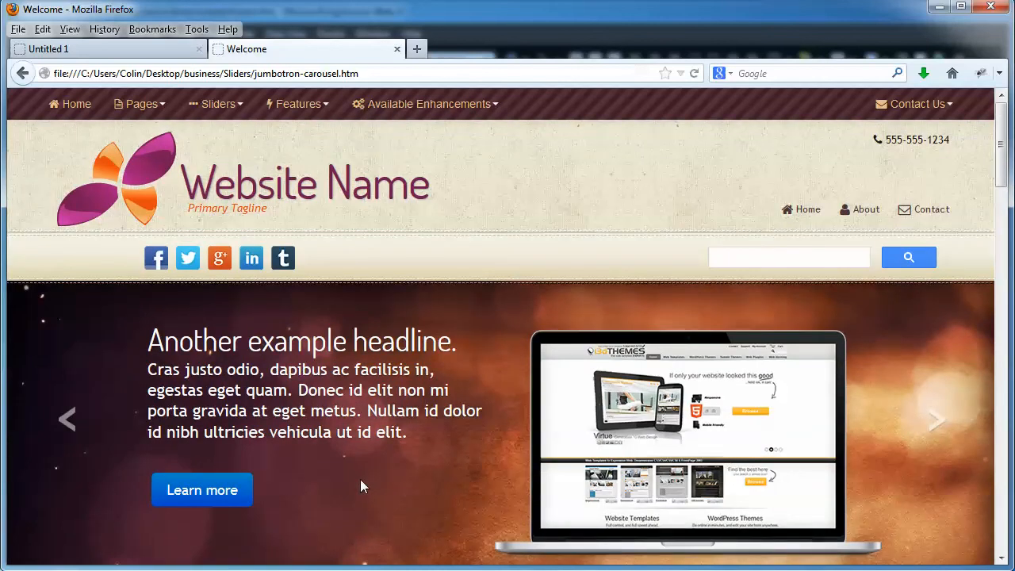
scroll("down", 3)
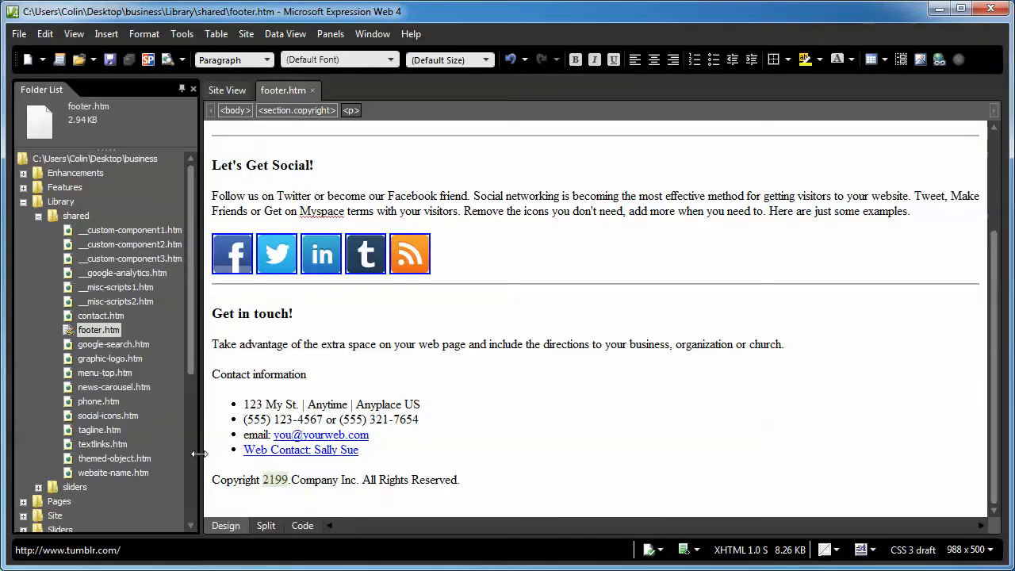
Step: Load index.htm in design view, then return to footer.htm and change copyright 2199 to 2013
scroll("down", 3)
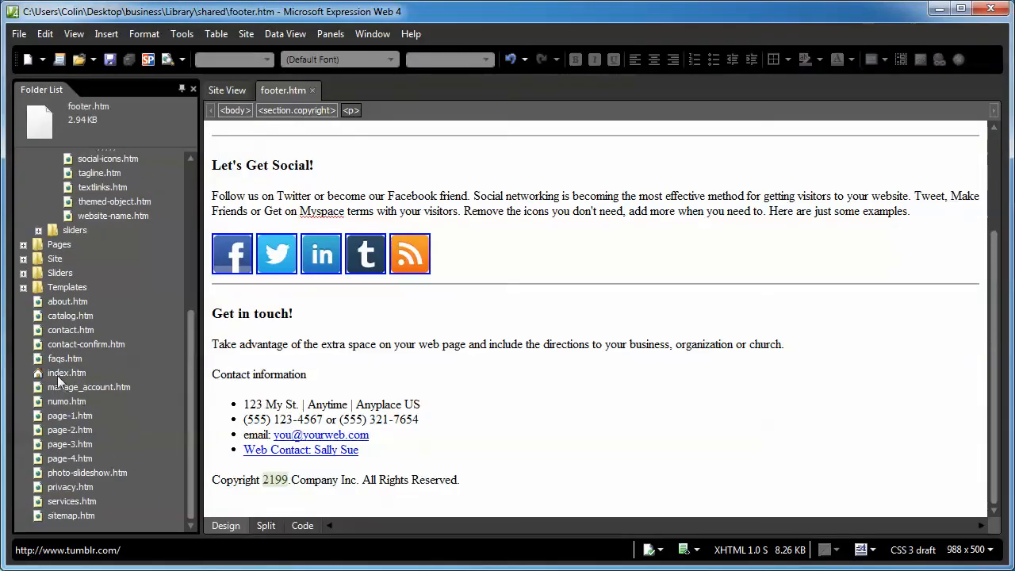
double_click(67, 372)
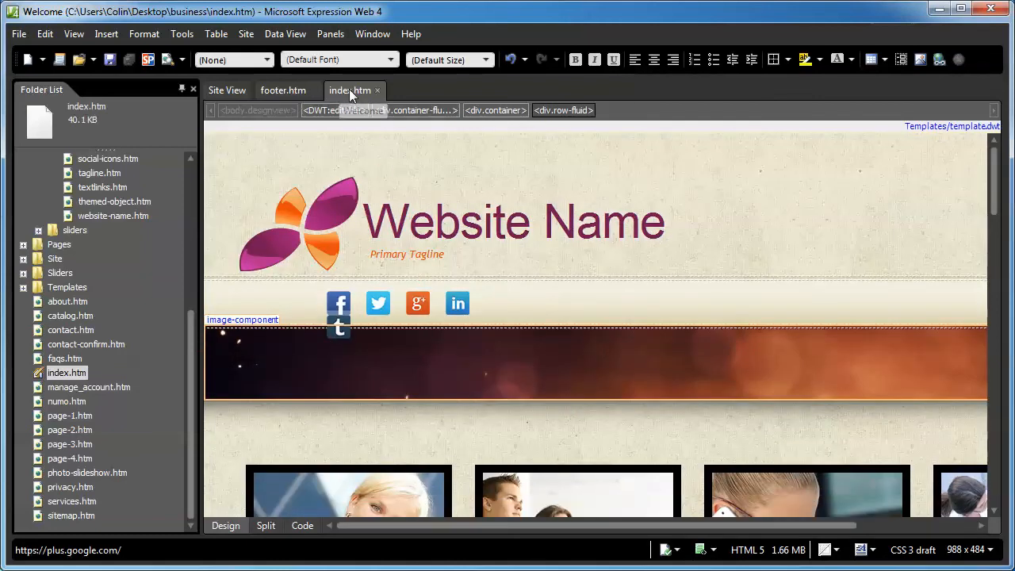
mouse_move(356, 95)
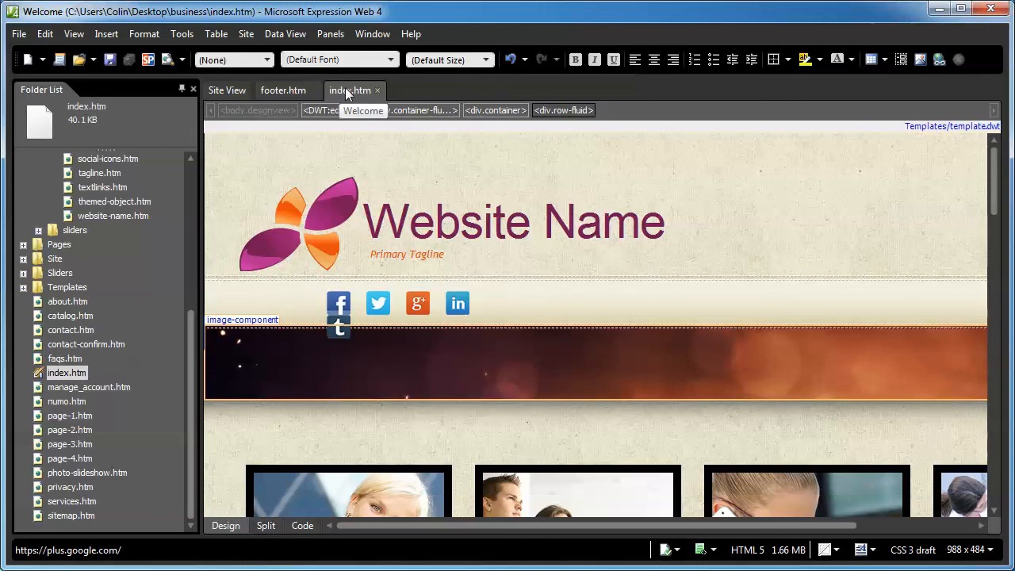
left_click(283, 89)
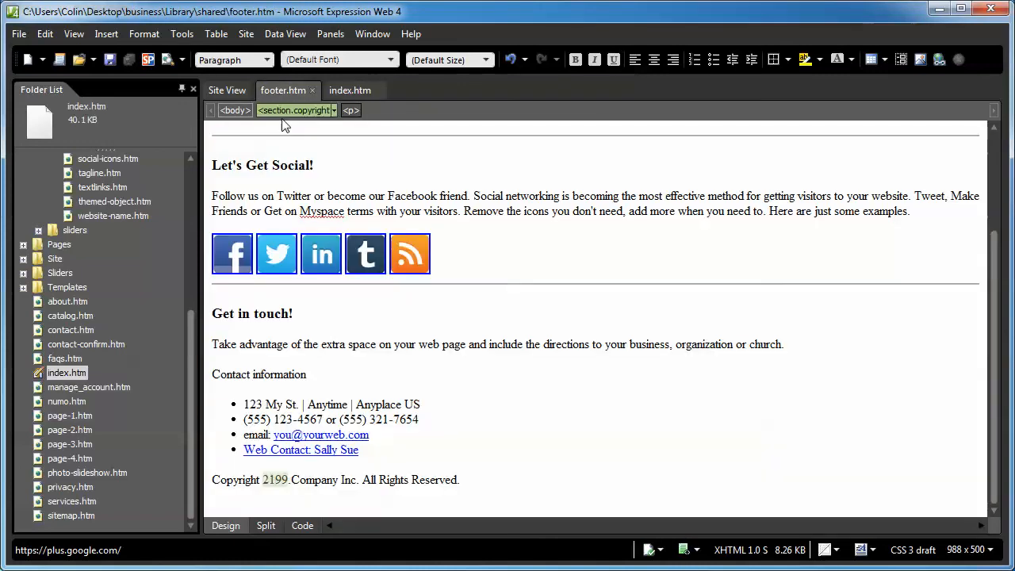
mouse_move(594, 425)
type("013")
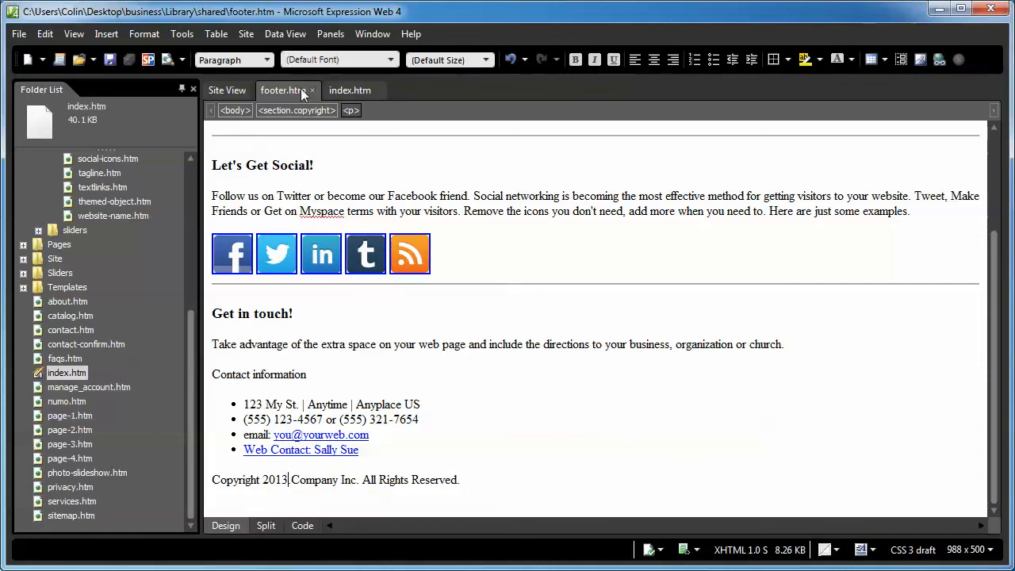
Step: Check index.htm's footer now reads 2013 and compare with Firefox still showing 2199
left_click(349, 89)
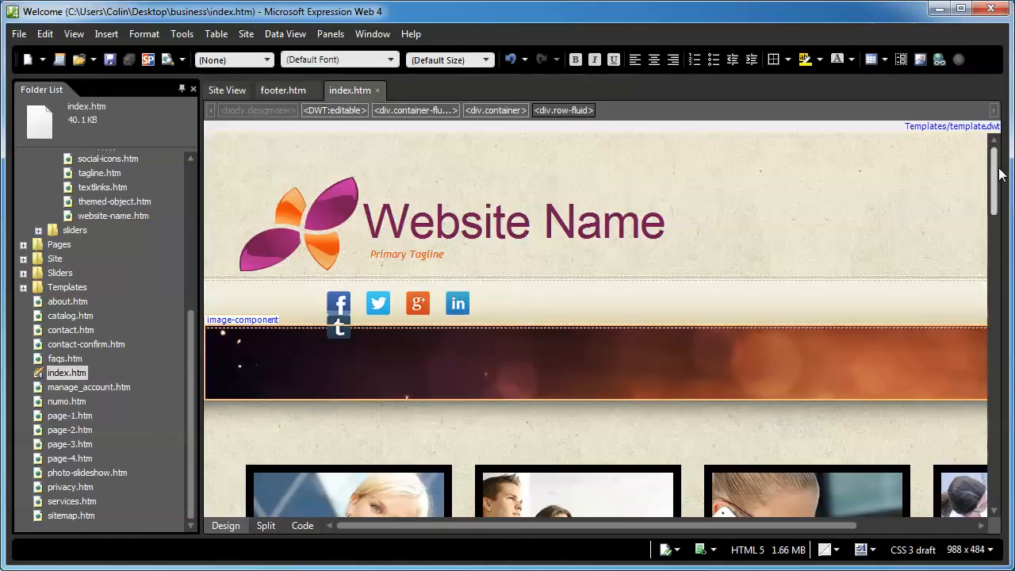
scroll("down", 3)
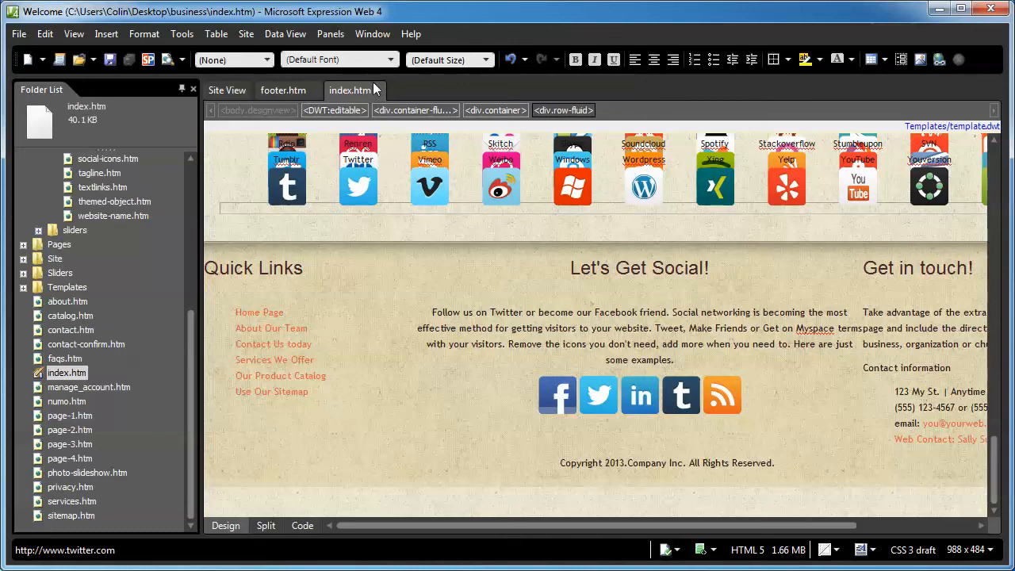
mouse_move(365, 89)
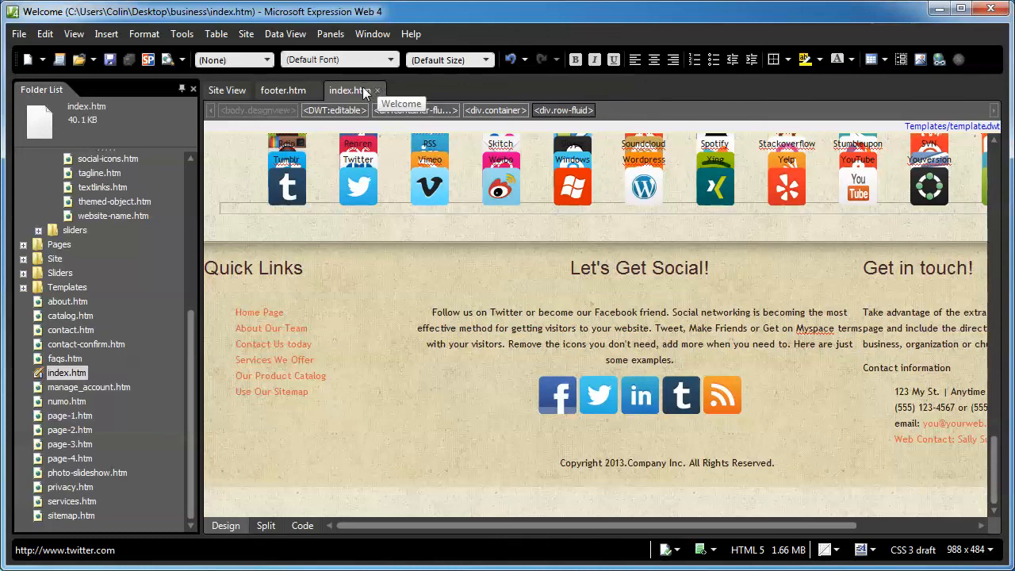
mouse_move(378, 88)
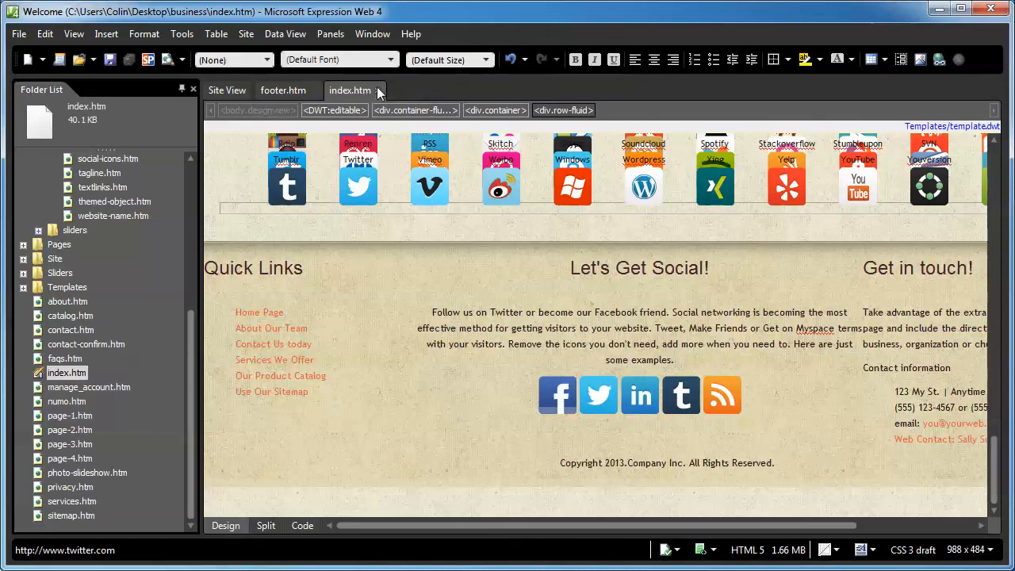
mouse_move(378, 89)
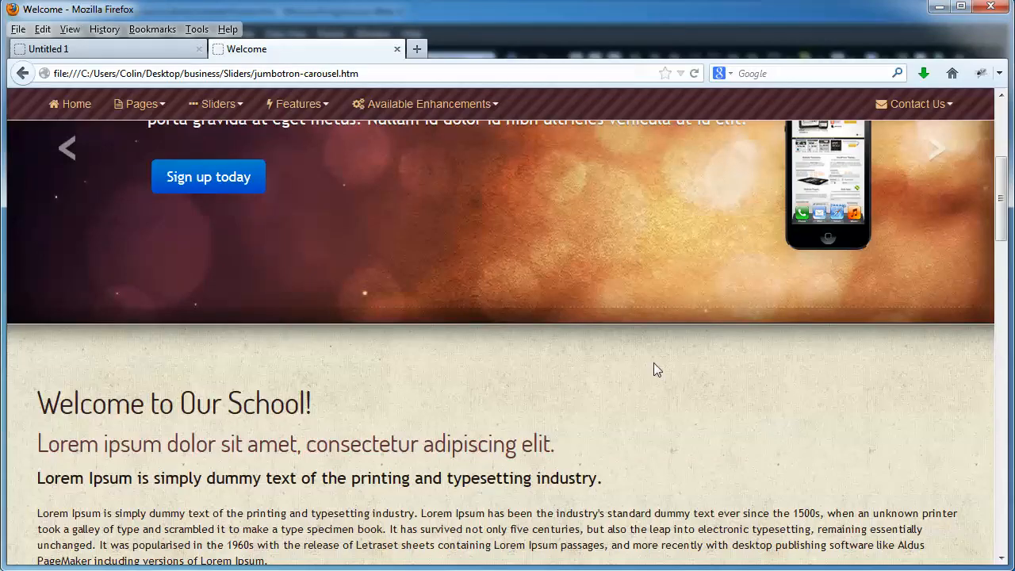
scroll("down", 3)
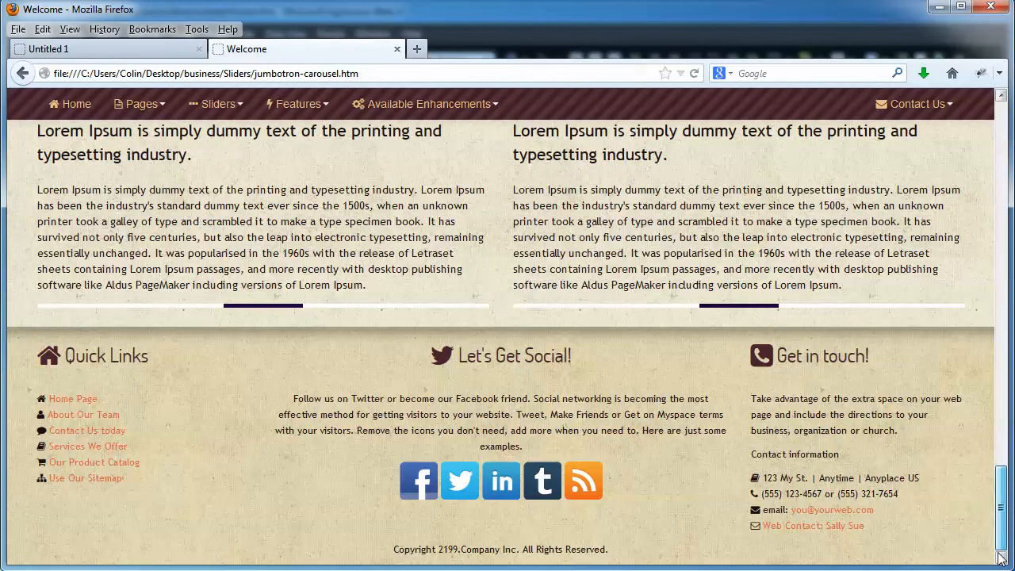